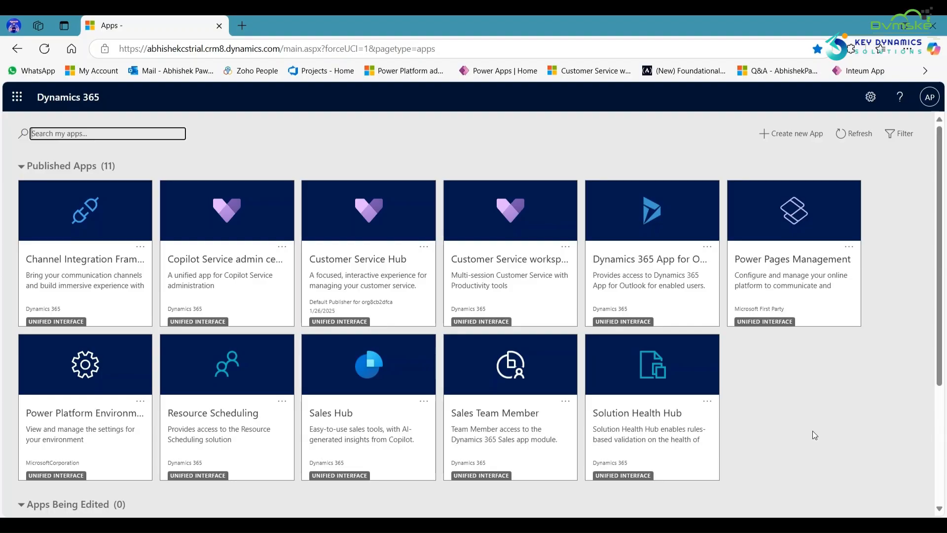
pyautogui.moveTo(724, 395)
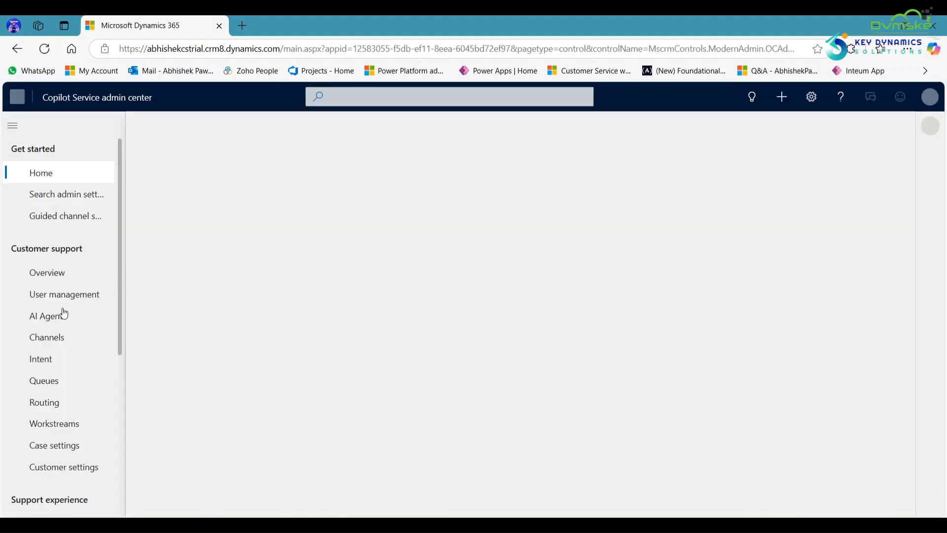
# Step: Navigate the admin center sitemap to the Queues settings page under Customer support
pyautogui.scroll(-3)
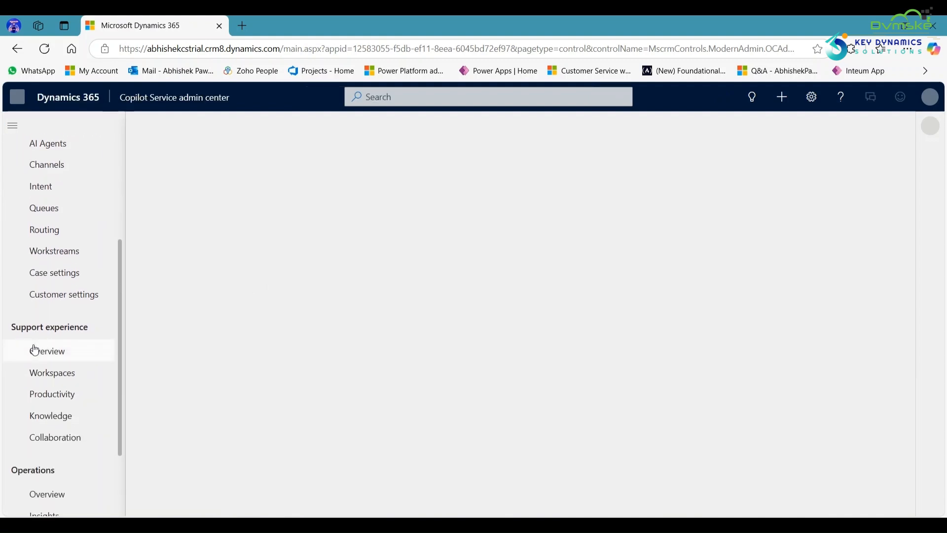
pyautogui.scroll(-3)
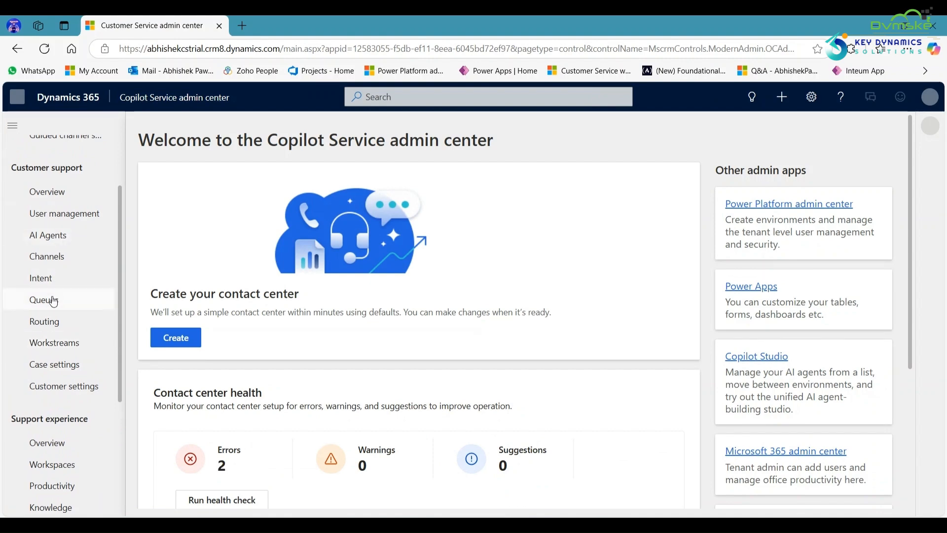
pyautogui.click(43, 300)
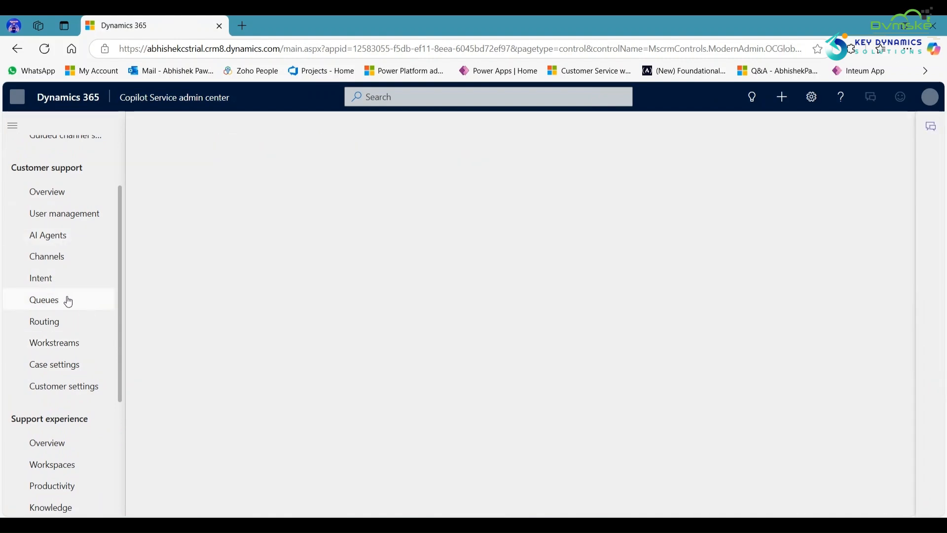
pyautogui.click(43, 300)
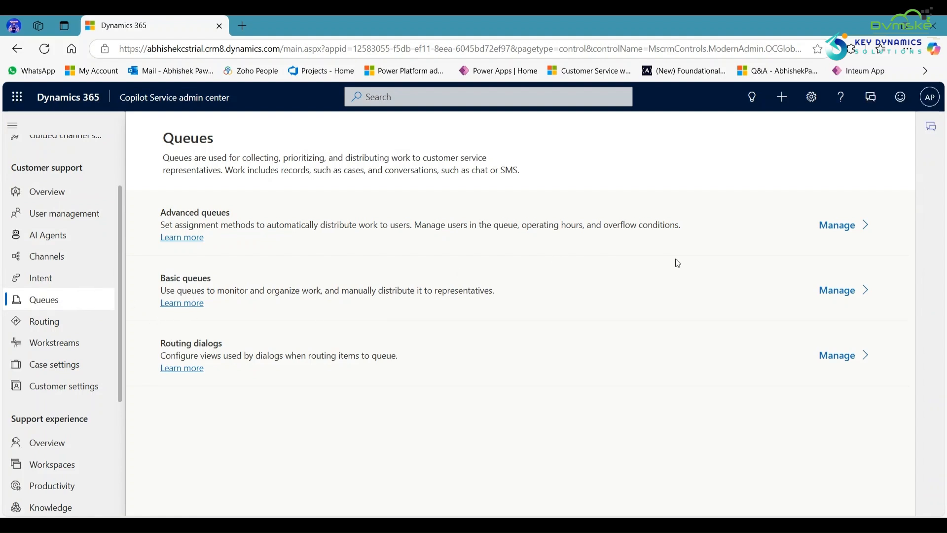
# Step: From Manage basic queues, start a blank New Queue form on My Active Queues
pyautogui.click(836, 290)
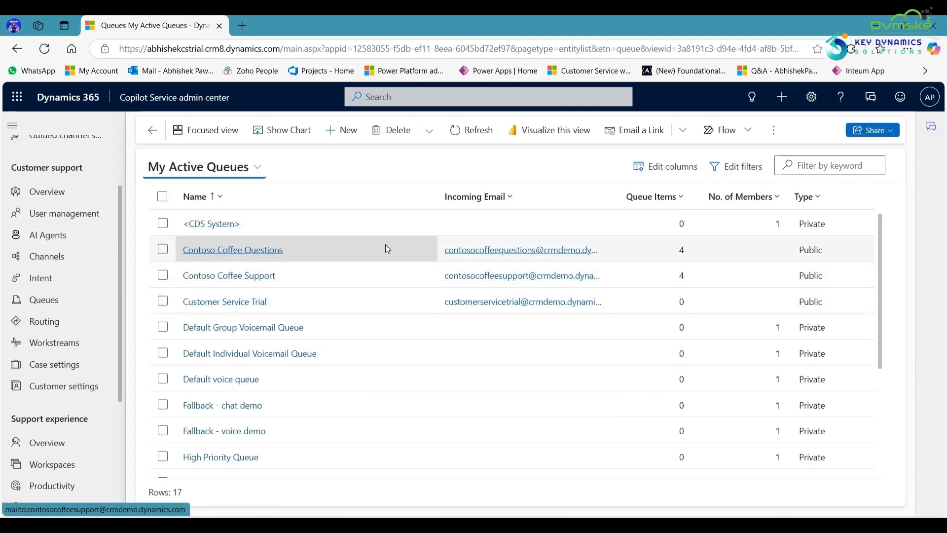
pyautogui.click(233, 250)
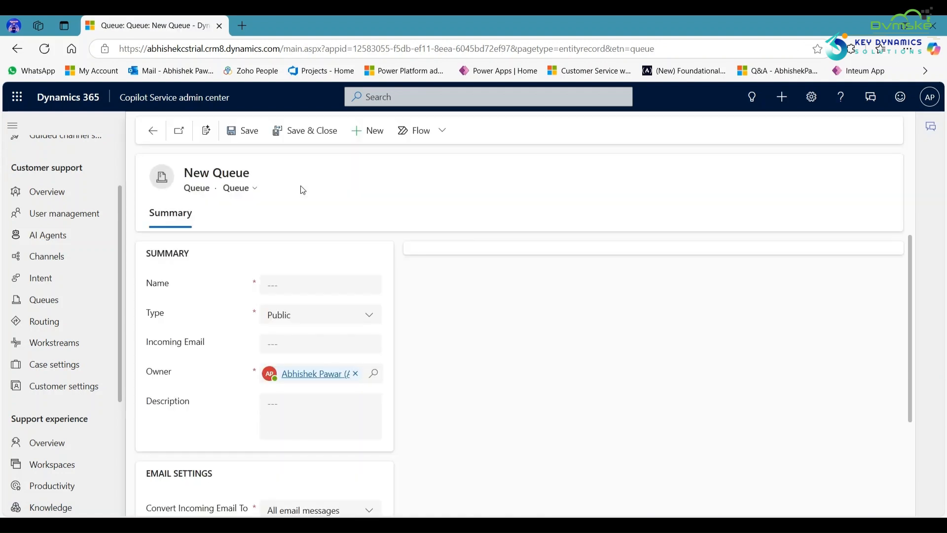
# Step: Name the queue 'Demo Queue', keep Type Public, review email settings, and save it
pyautogui.click(320, 285)
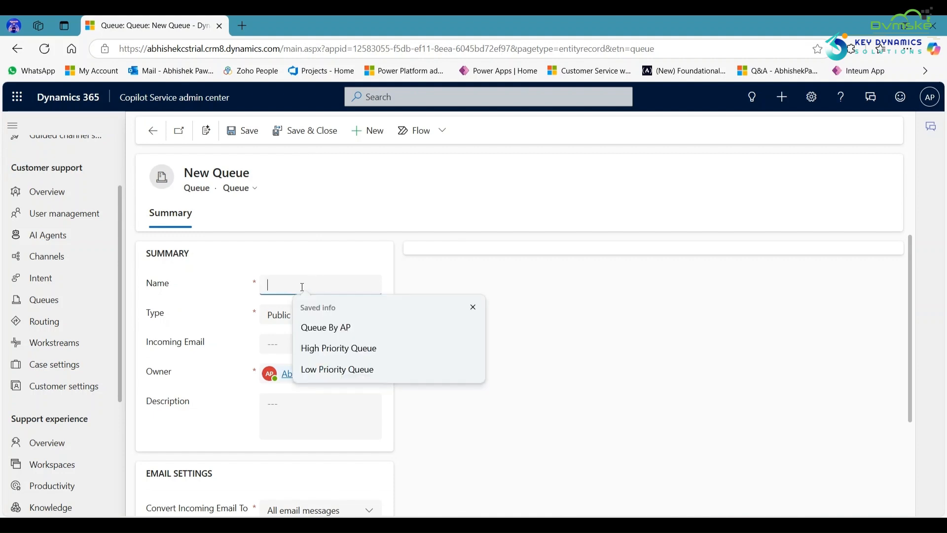
pyautogui.write('Demo Q')
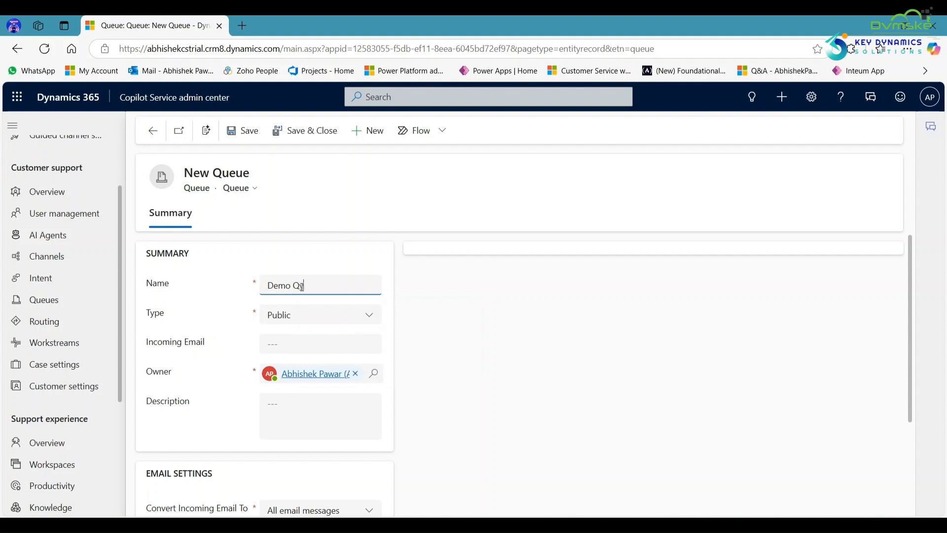
pyautogui.write('eue')
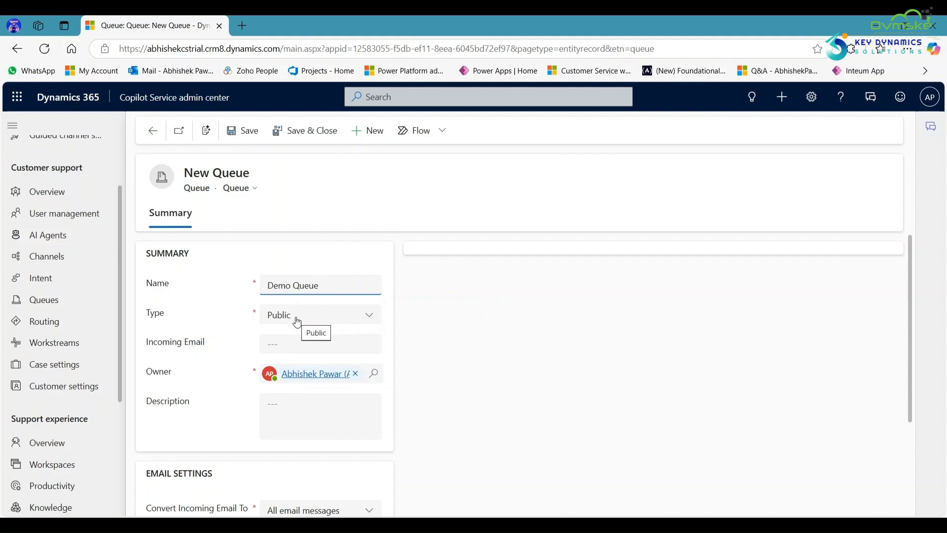
pyautogui.click(319, 314)
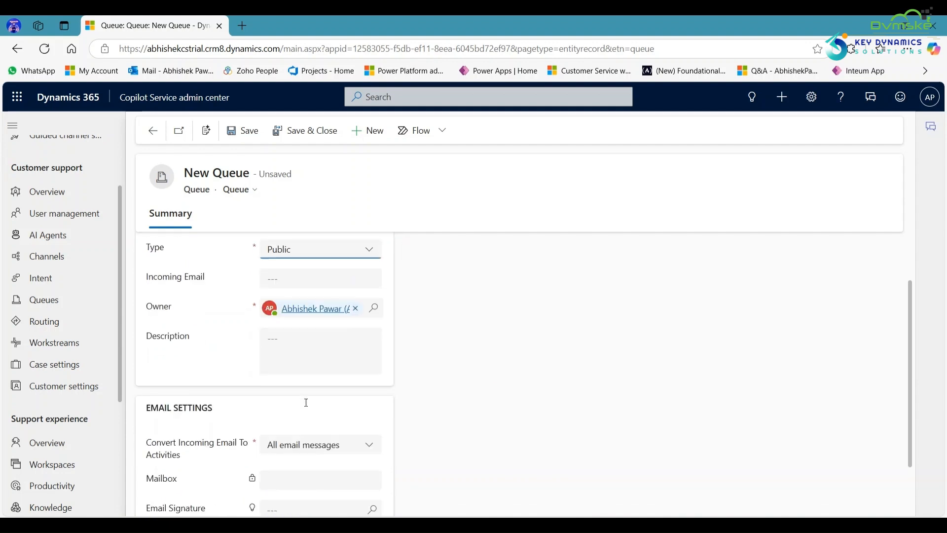
pyautogui.scroll(-3)
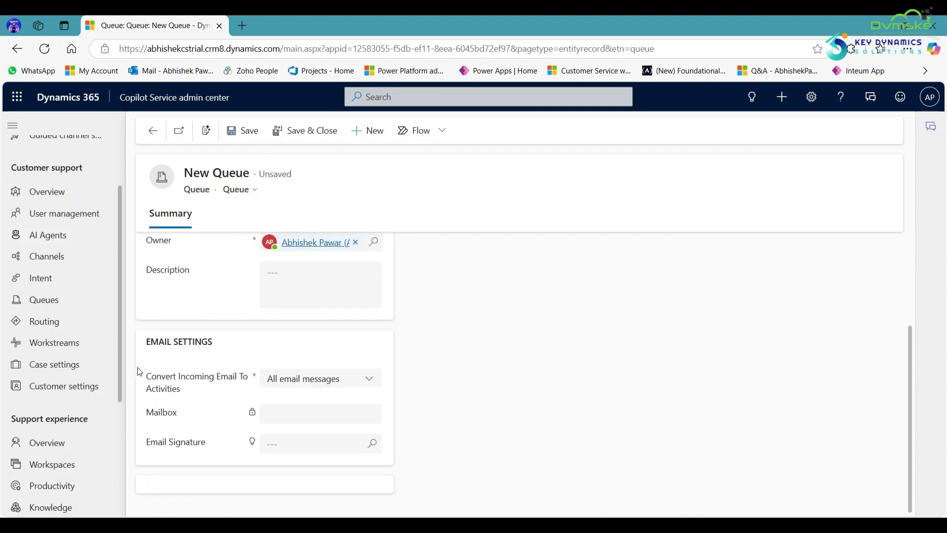
pyautogui.moveTo(172, 395)
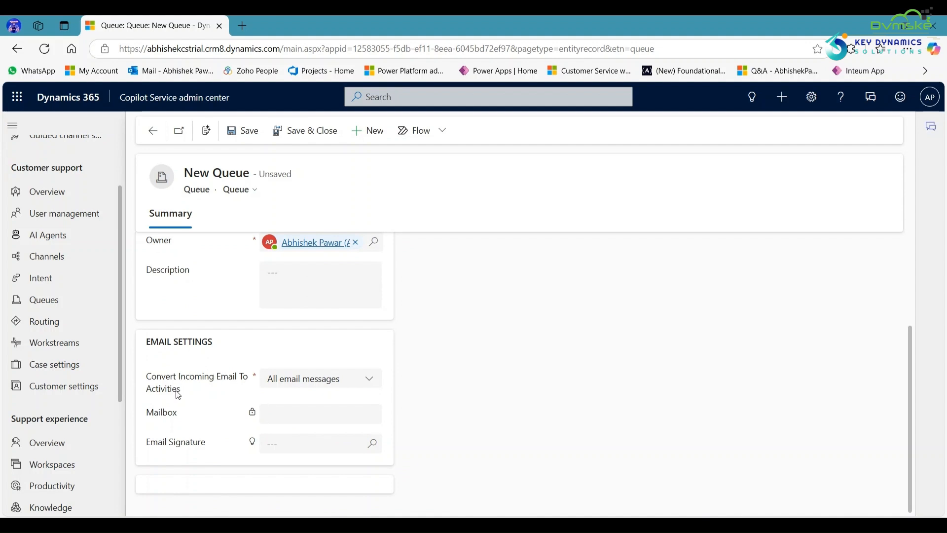
pyautogui.scroll(3)
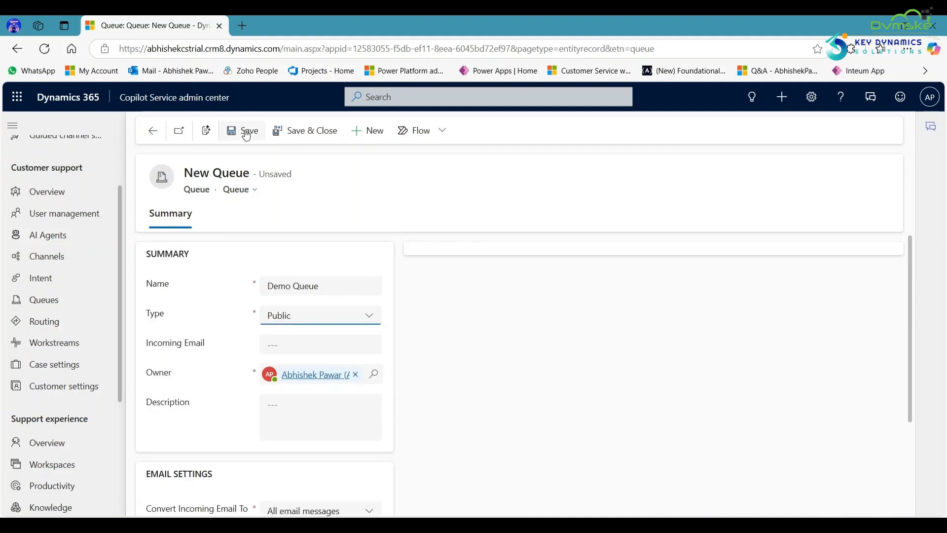
pyautogui.click(243, 130)
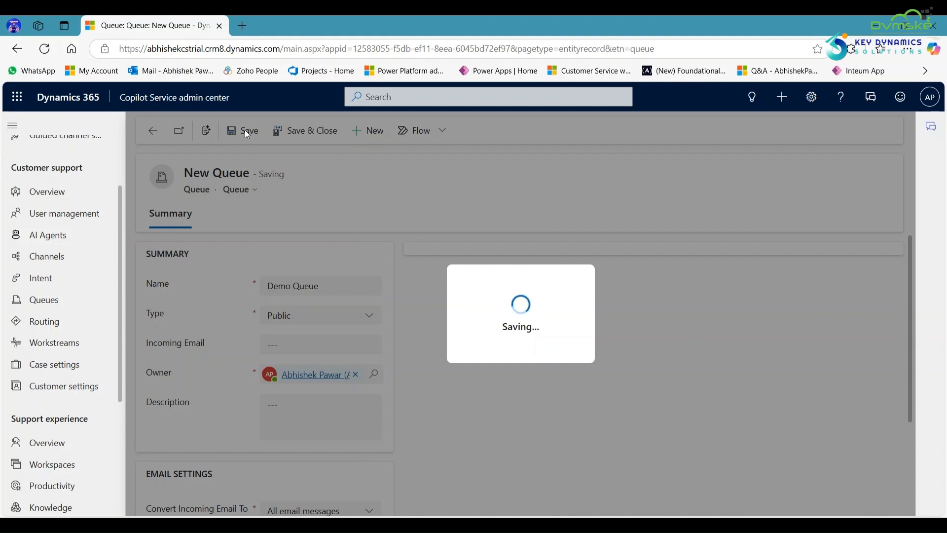
pyautogui.click(245, 131)
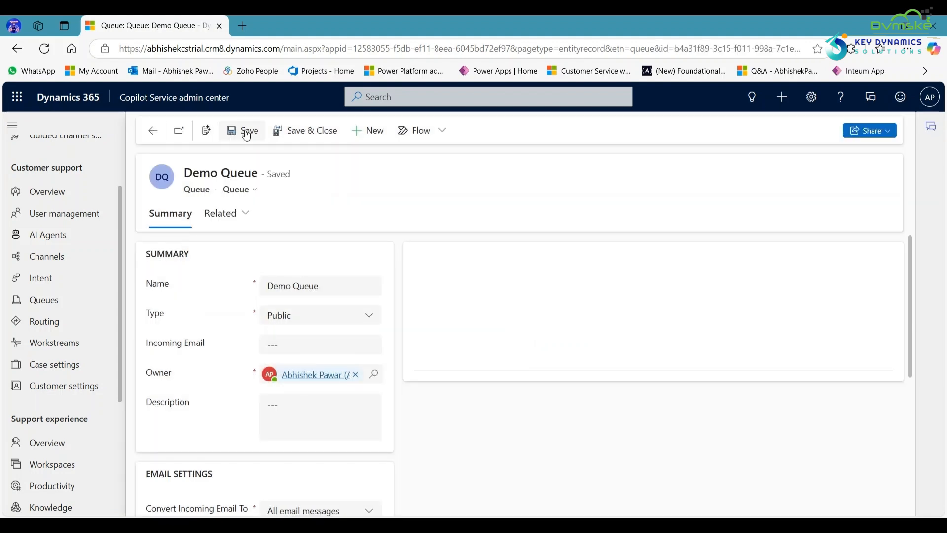
pyautogui.click(243, 131)
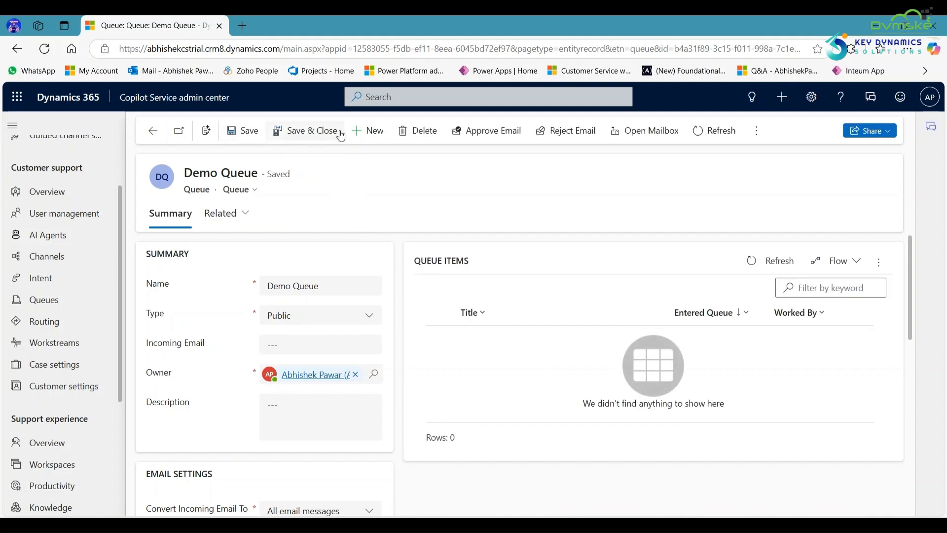
# Step: Create a second queue 'Demo Queue 2' with Type Private and save it to the active queues list
pyautogui.click(368, 131)
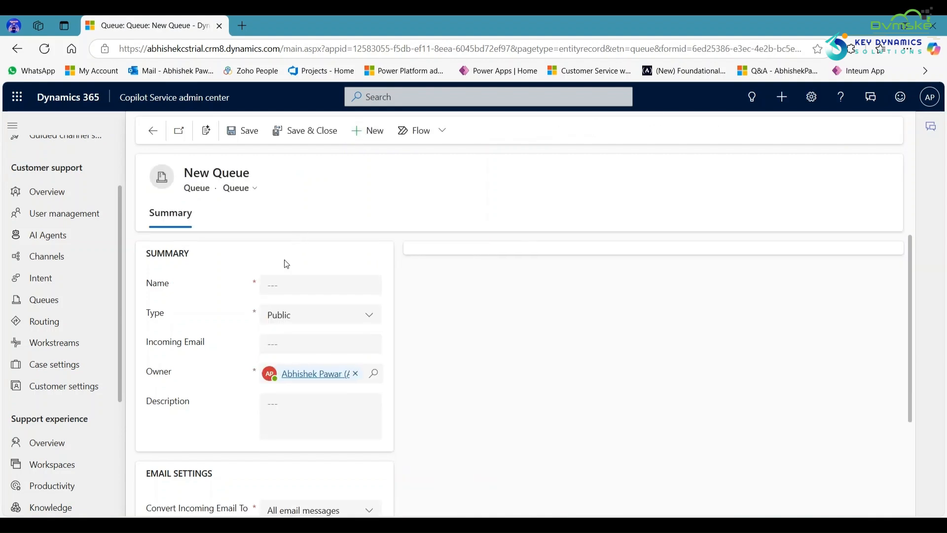
pyautogui.click(320, 285)
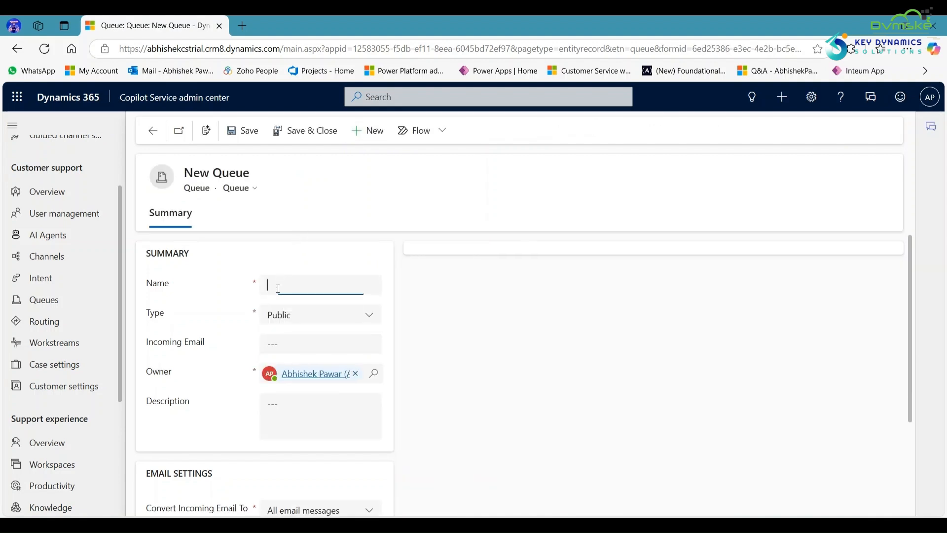
pyautogui.write('Demo Queue')
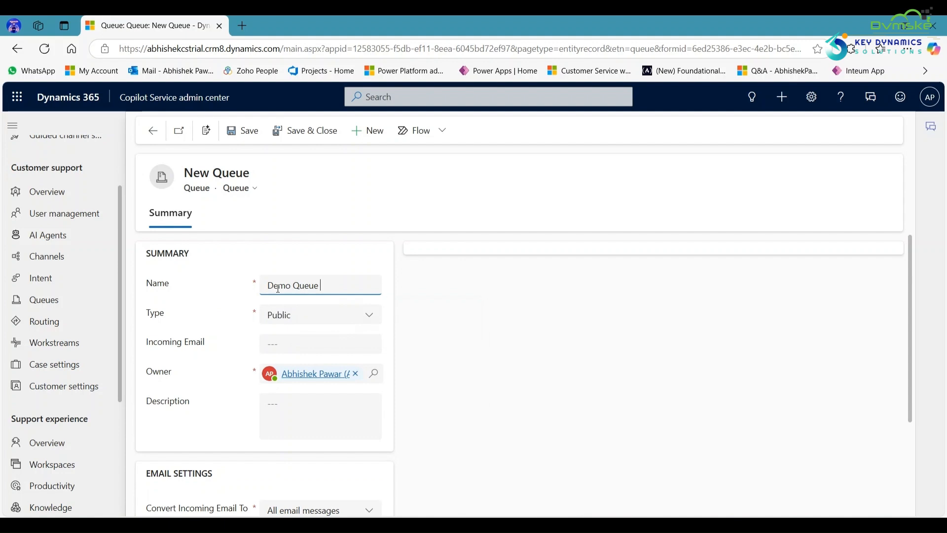
pyautogui.click(320, 315)
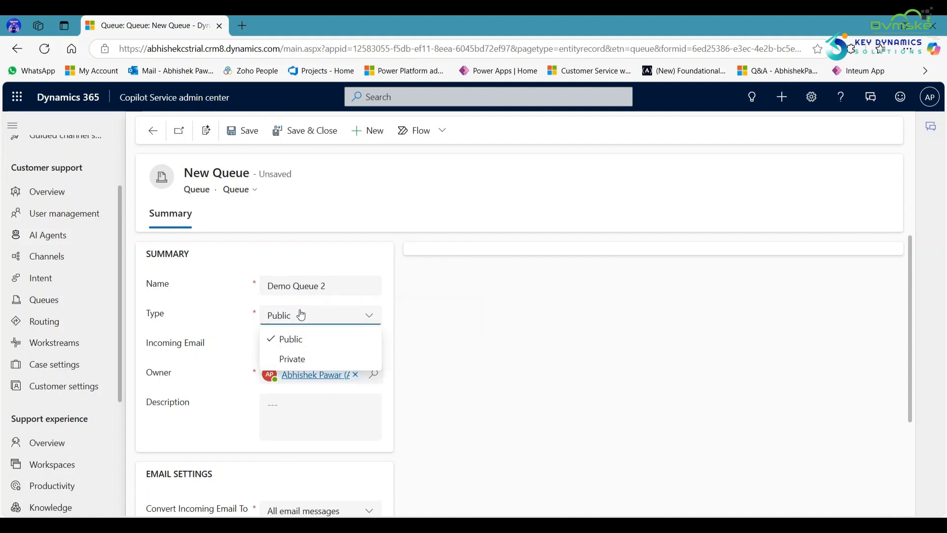
pyautogui.click(292, 359)
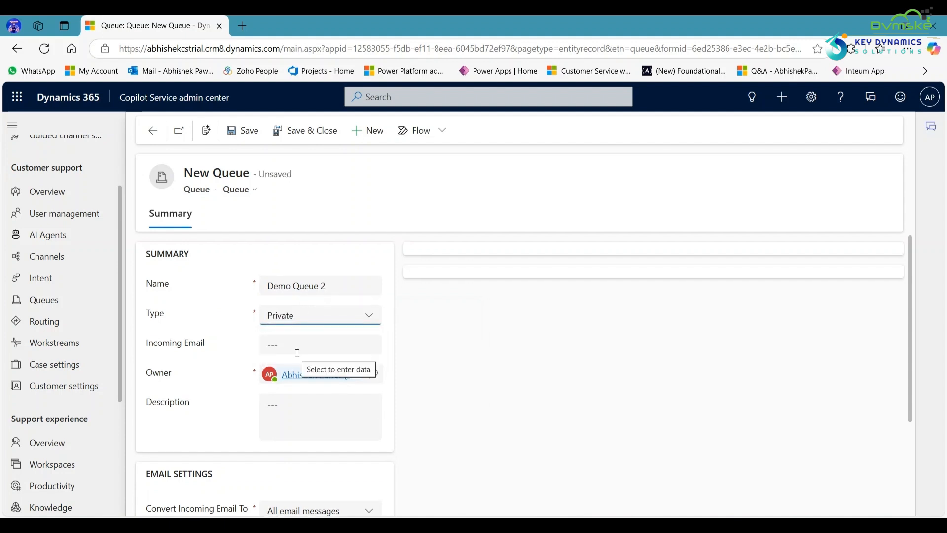
pyautogui.scroll(-3)
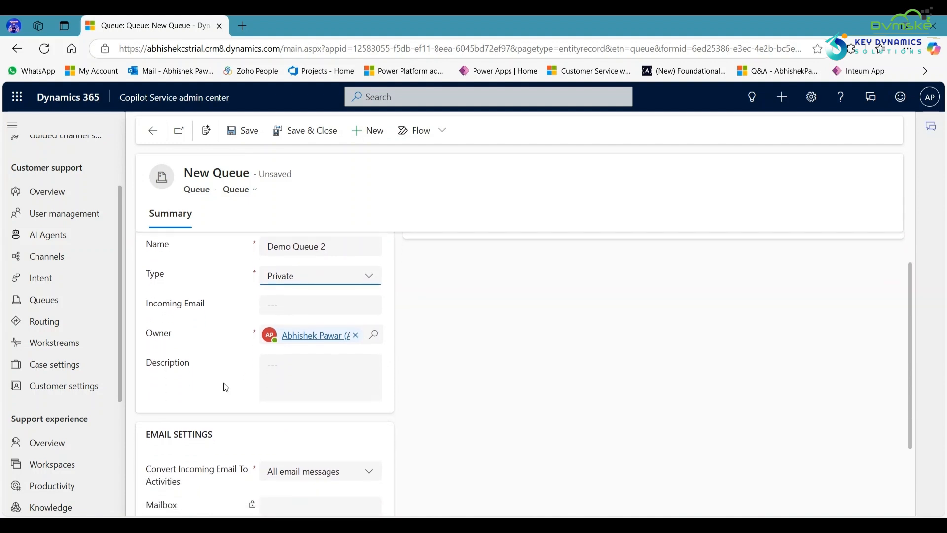
pyautogui.scroll(-3)
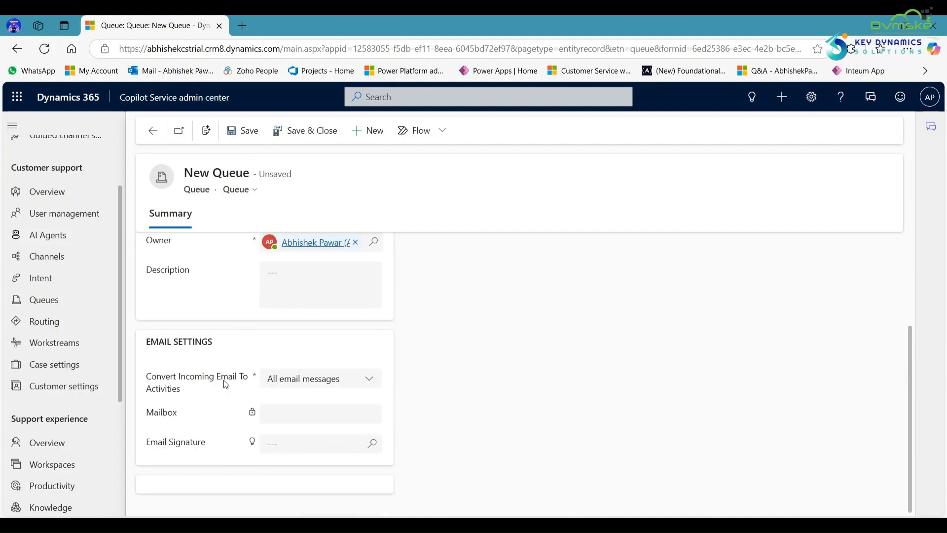
pyautogui.moveTo(209, 349)
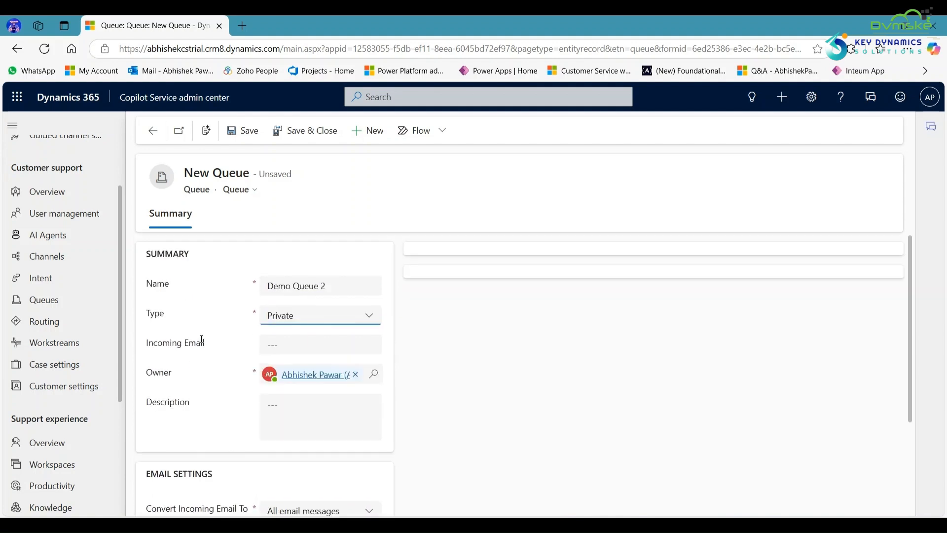
pyautogui.click(305, 130)
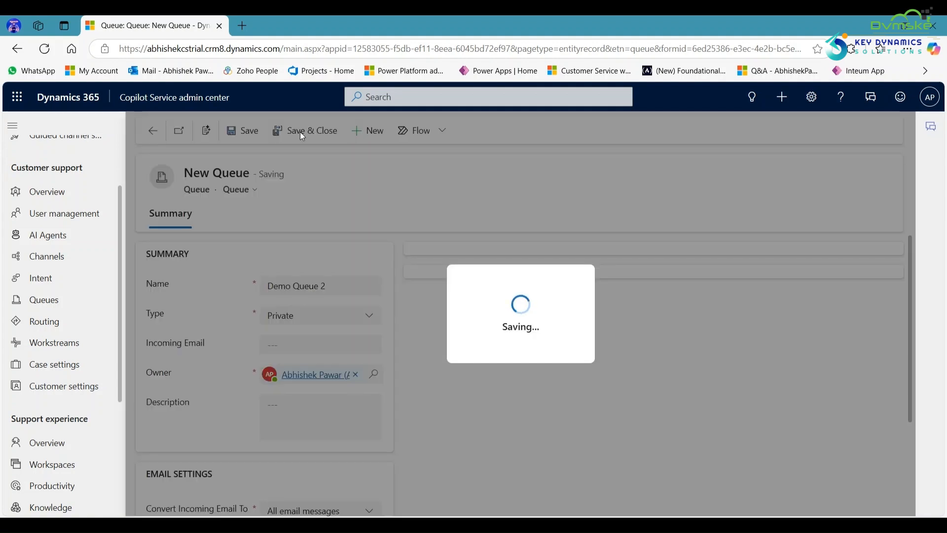
pyautogui.click(249, 131)
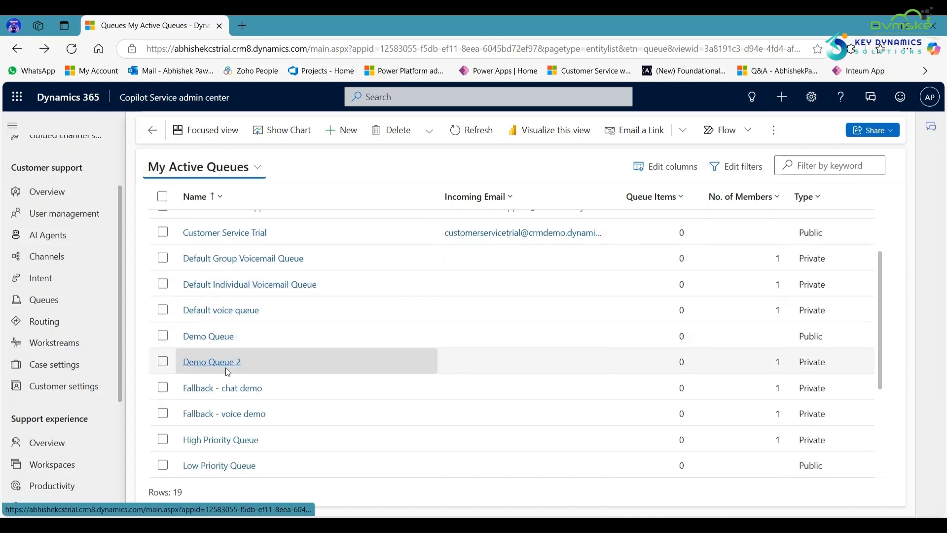
pyautogui.click(211, 361)
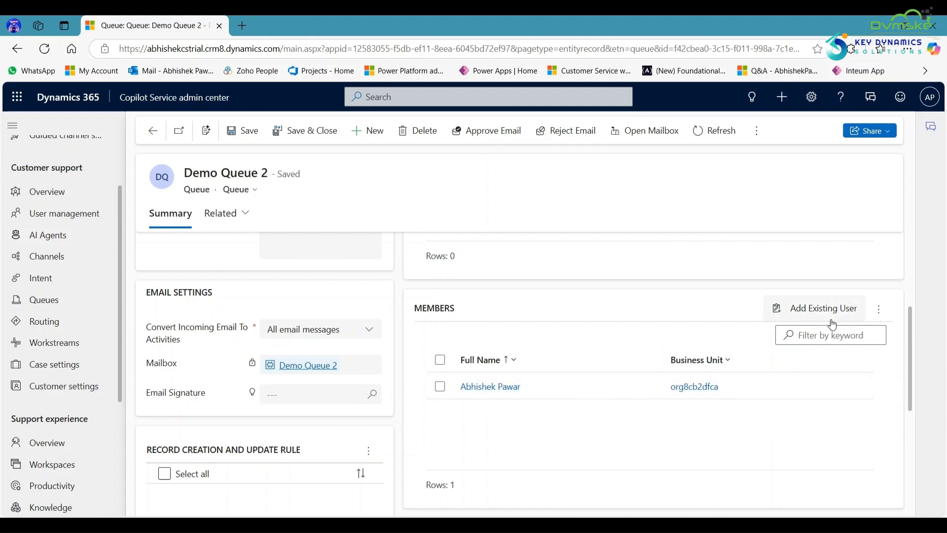
# Step: Add existing user CDSReportService-GBR to Demo Queue 2's members
pyautogui.click(823, 308)
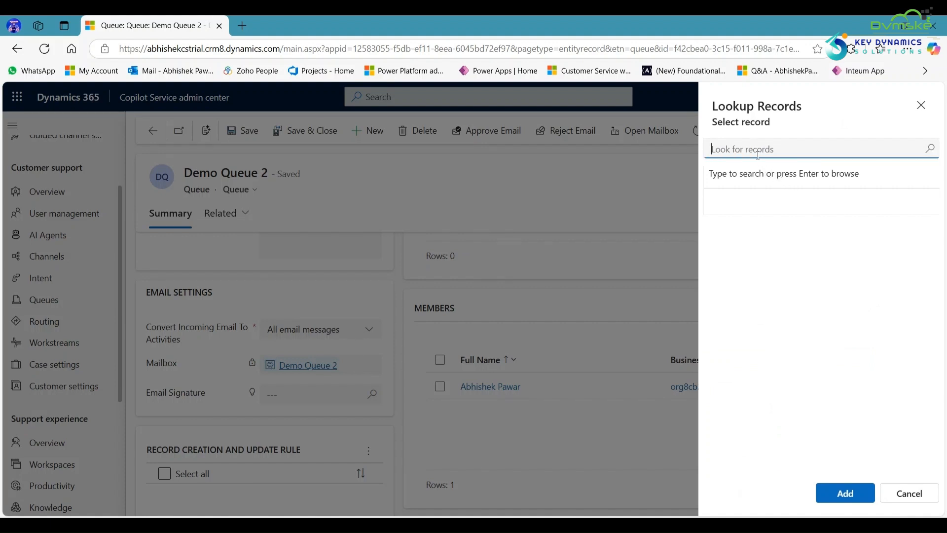
pyautogui.write('h')
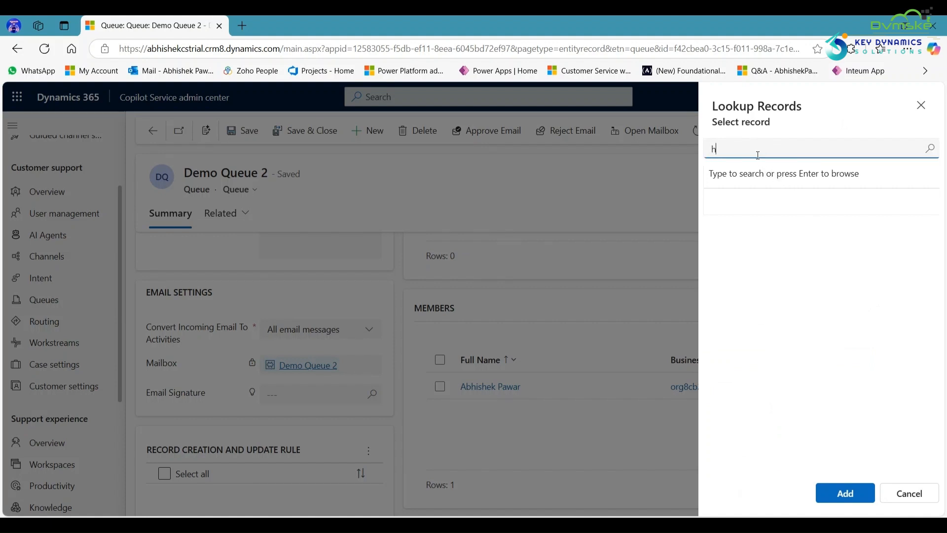
pyautogui.press('Enter')
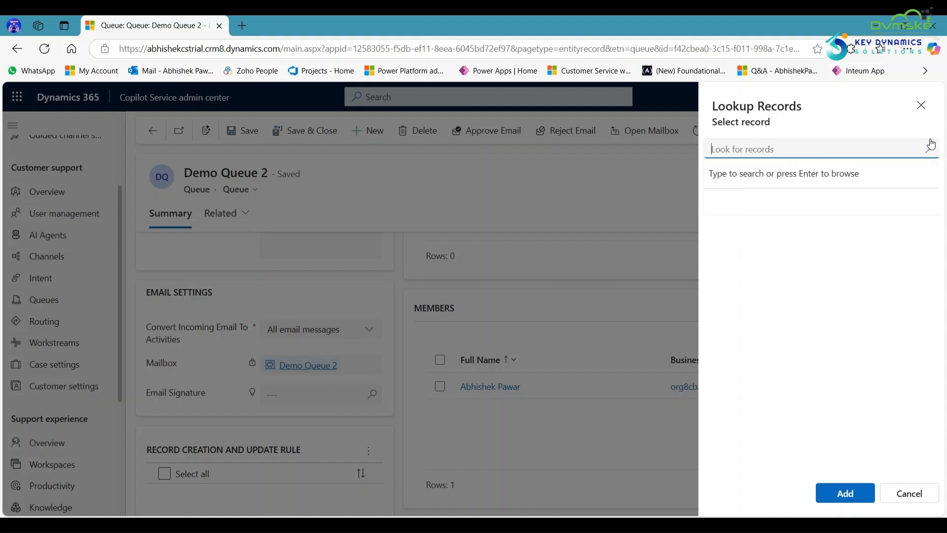
pyautogui.click(820, 149)
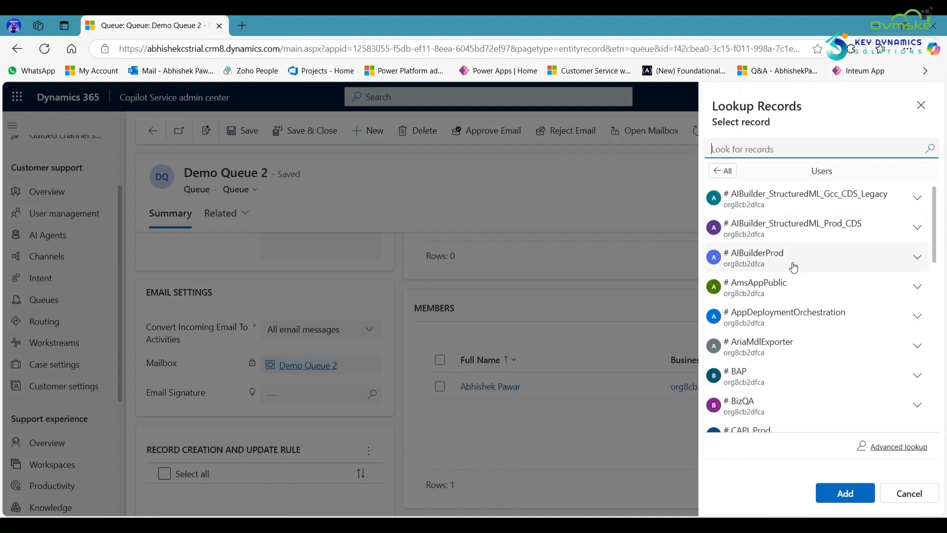
pyautogui.scroll(-3)
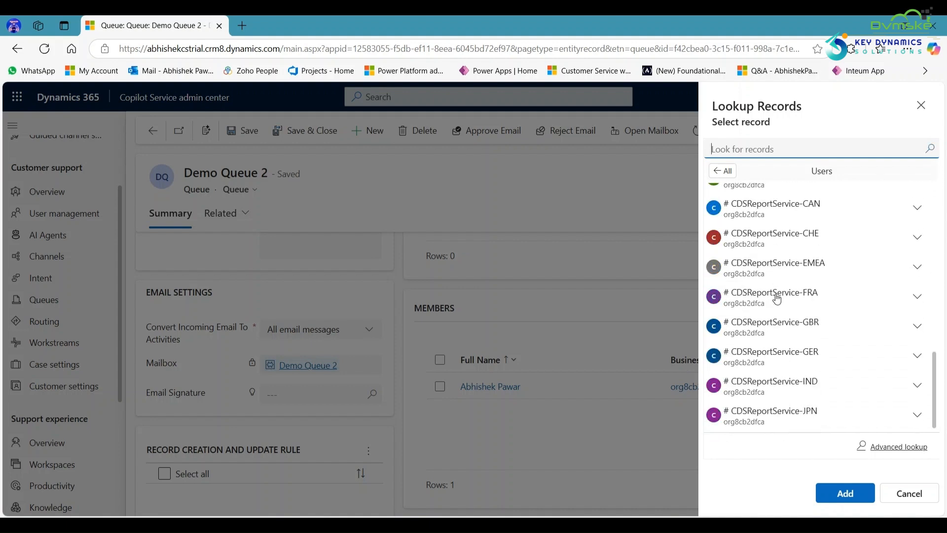
pyautogui.moveTo(767, 331)
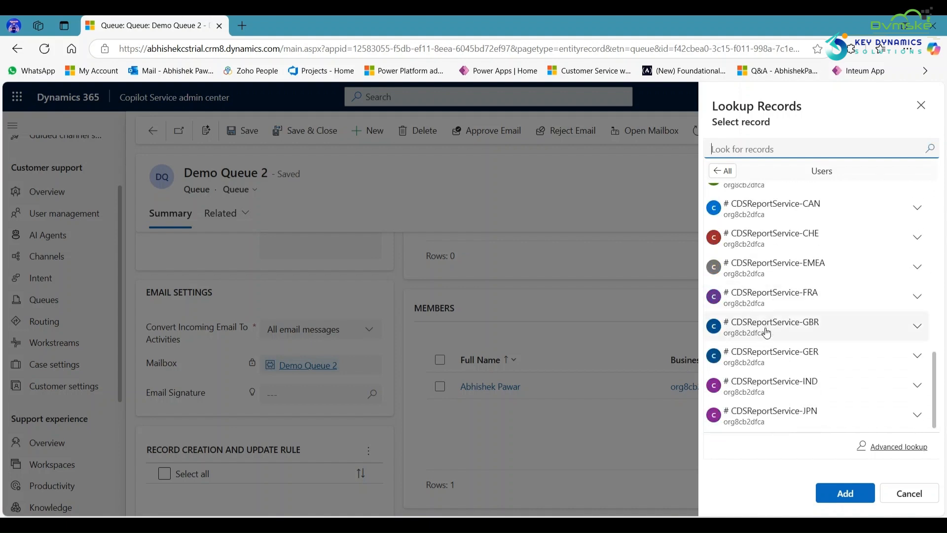
pyautogui.click(772, 326)
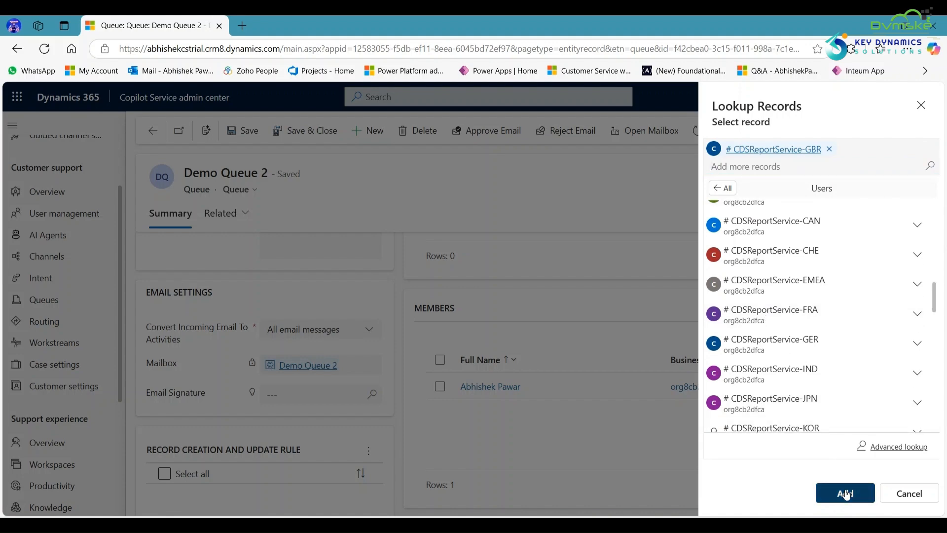
pyautogui.click(844, 493)
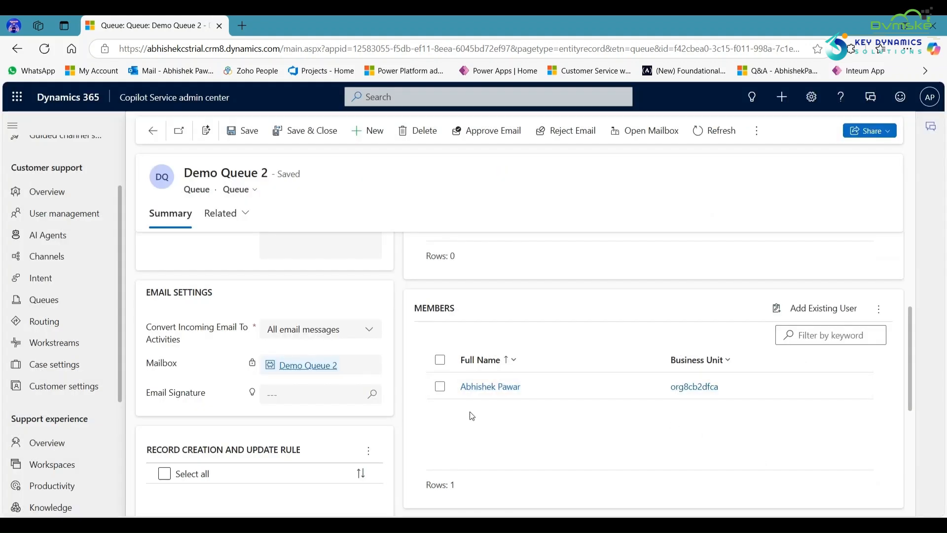
pyautogui.scroll(-3)
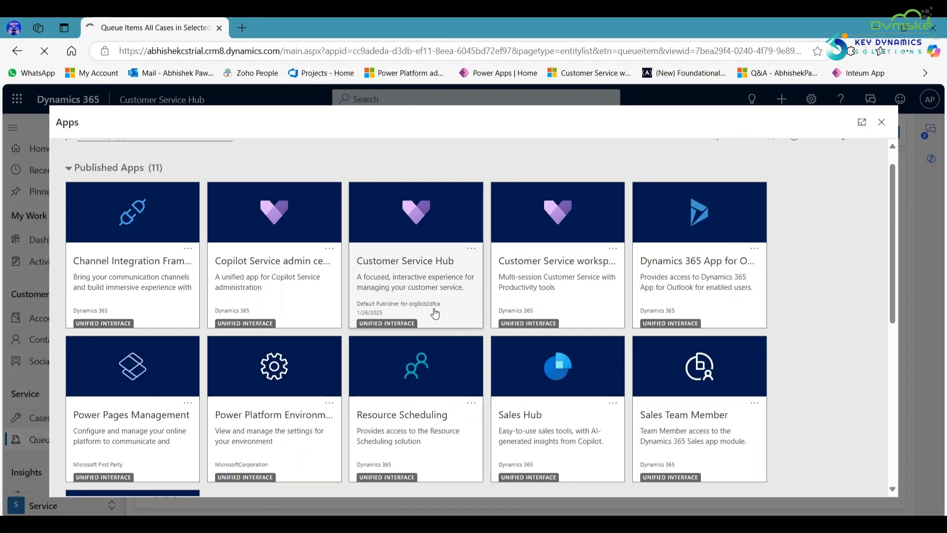
# Step: Switch to Customer Service Hub and choose Demo Queue 2 in the cases-in-queues selector
pyautogui.click(406, 260)
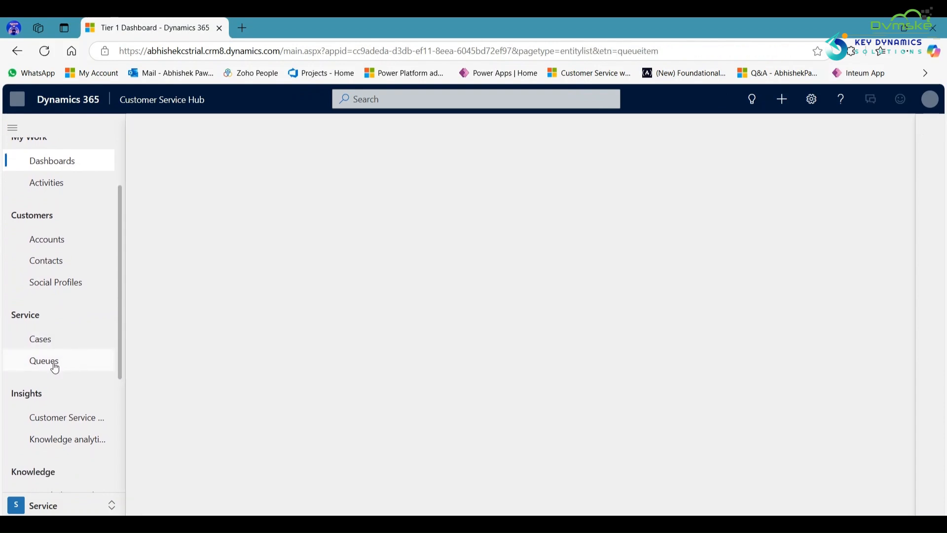
pyautogui.click(44, 361)
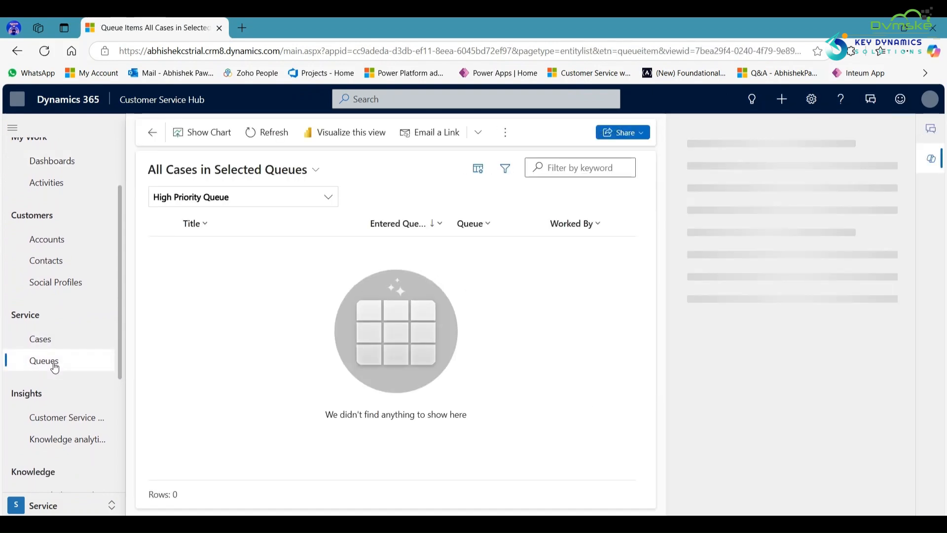
pyautogui.click(328, 196)
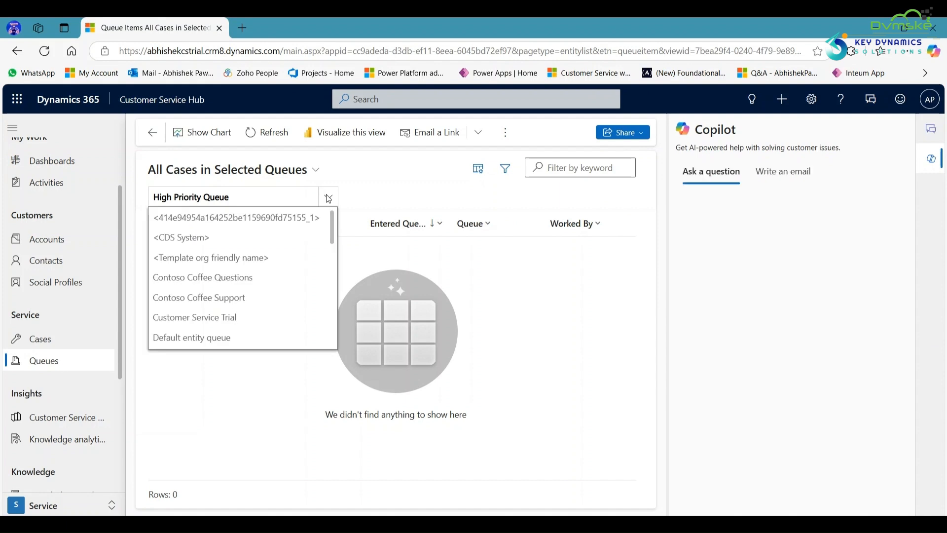
pyautogui.scroll(-3)
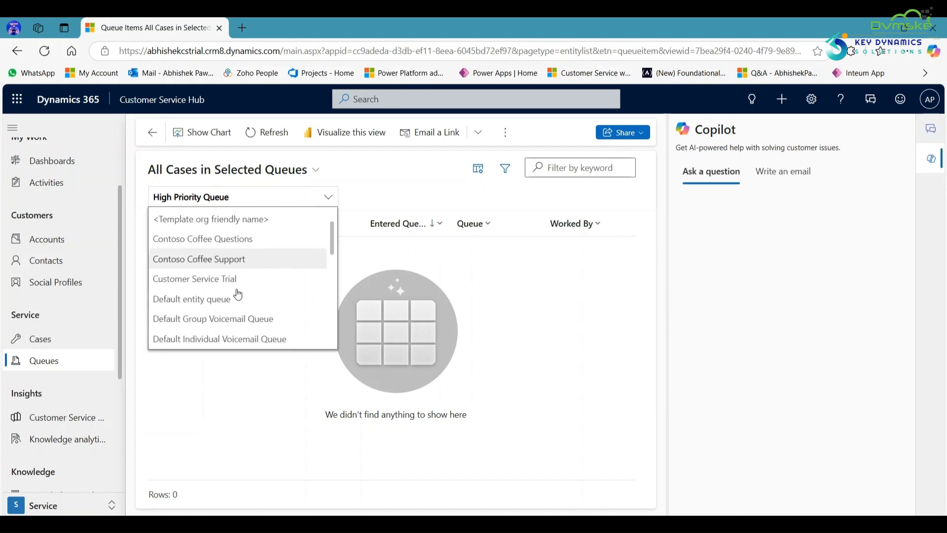
pyautogui.scroll(-3)
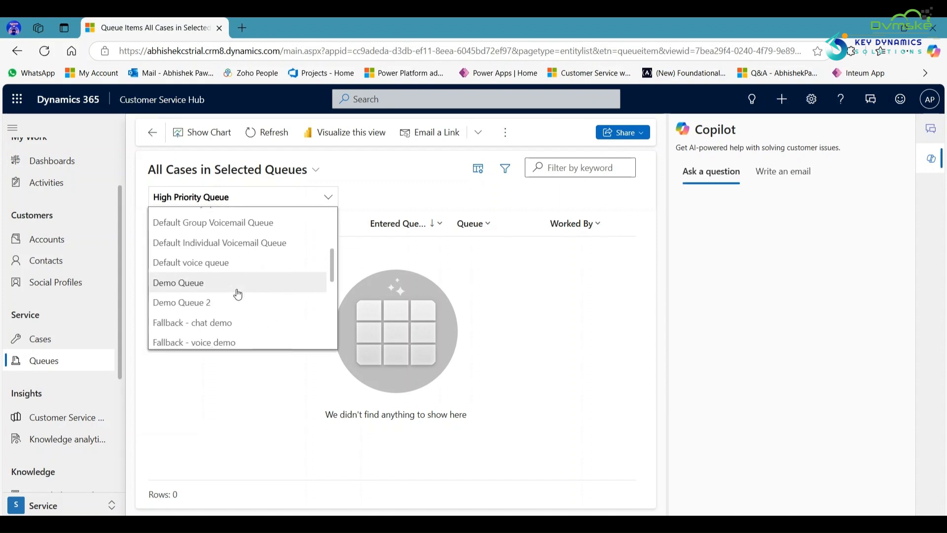
pyautogui.moveTo(188, 305)
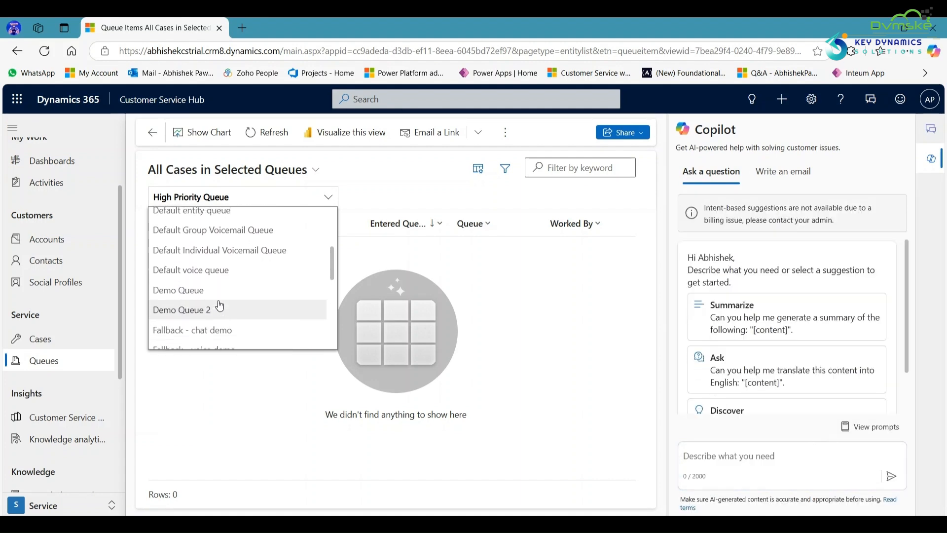
pyautogui.click(41, 339)
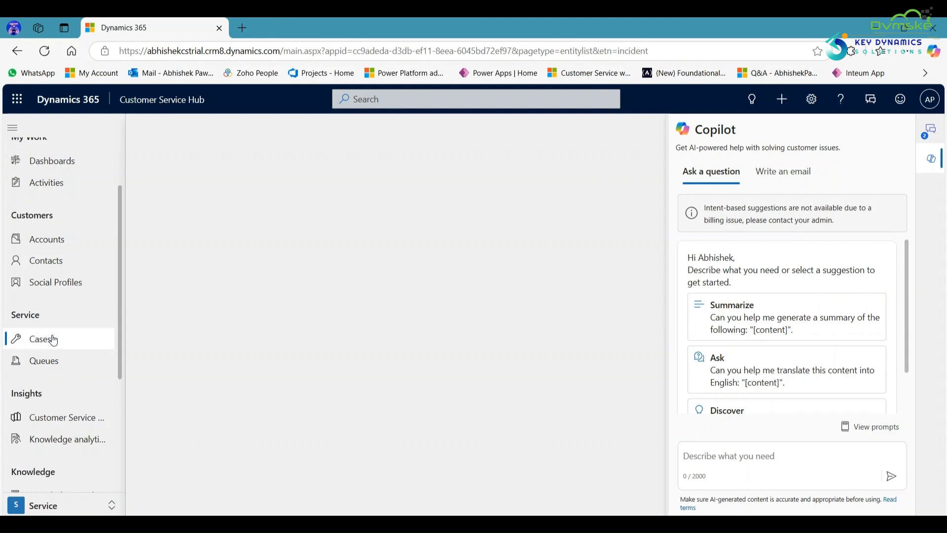
# Step: Start a new case from the Cases list with title Faulty Product
pyautogui.click(40, 338)
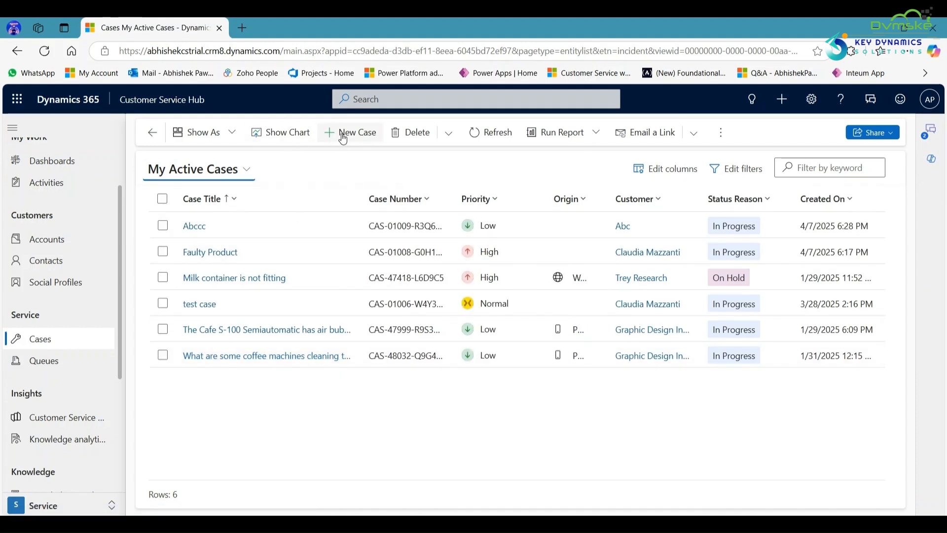
pyautogui.click(344, 132)
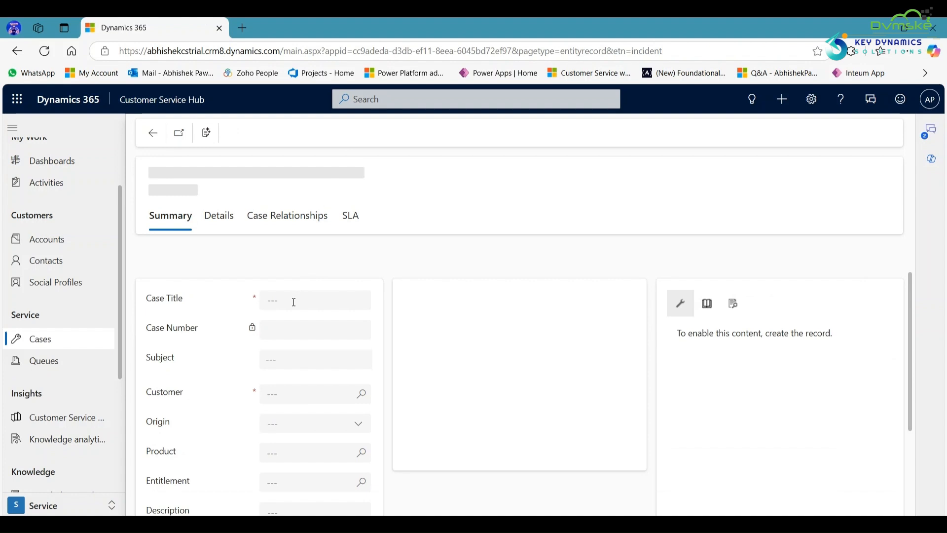
pyautogui.click(292, 301)
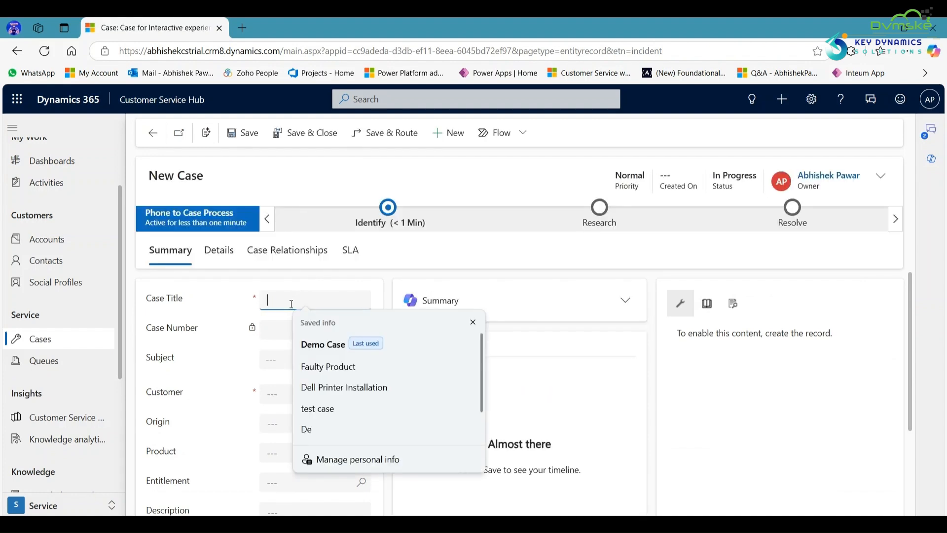
pyautogui.click(327, 366)
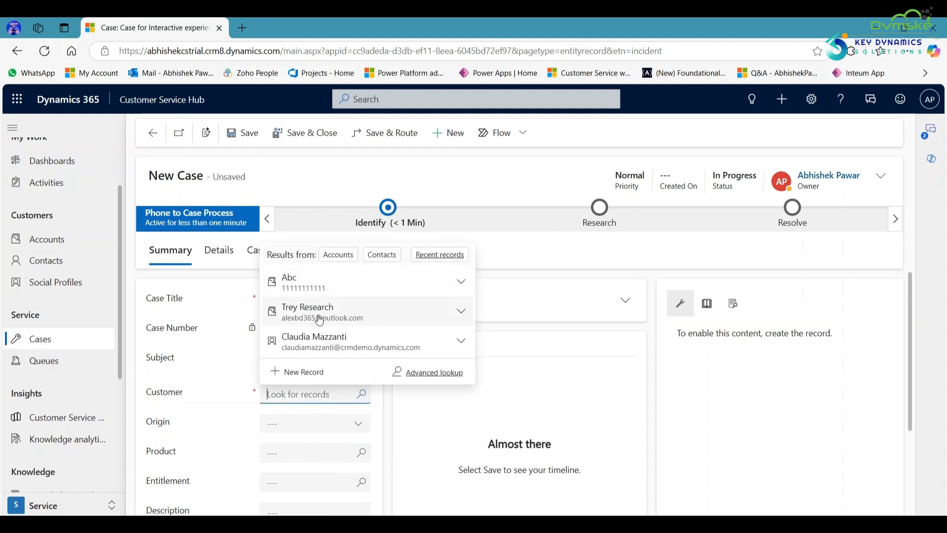
# Step: Set Trey Research as the customer and save the case as CAS-01012-T8B3L8
pyautogui.click(306, 310)
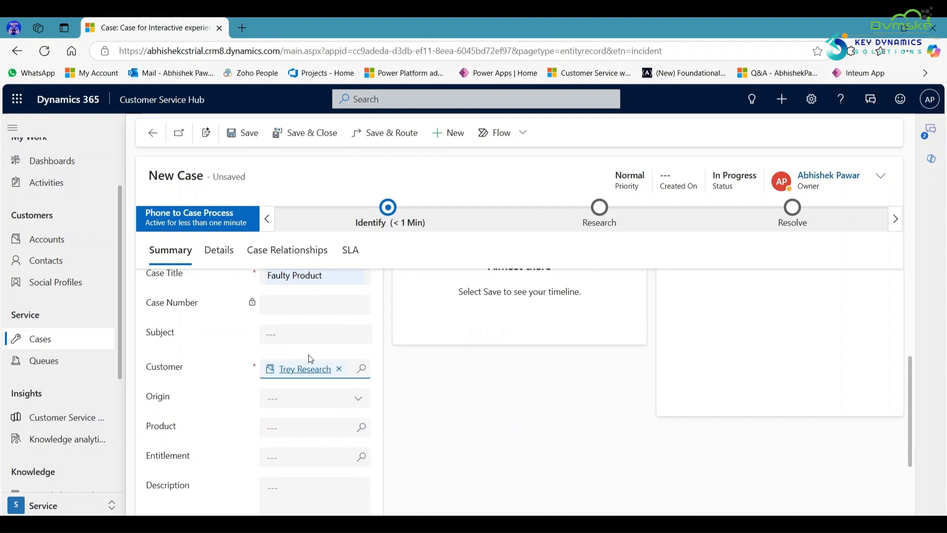
pyautogui.click(242, 132)
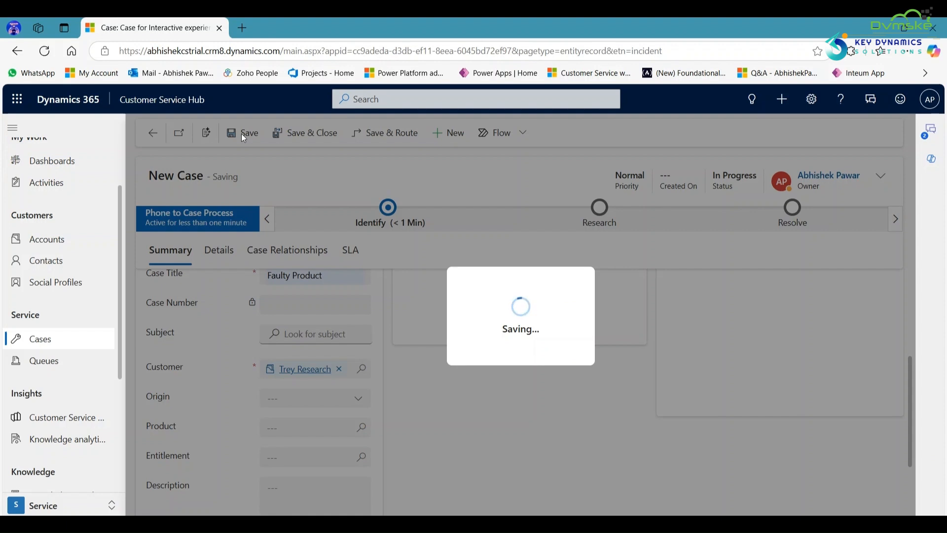
pyautogui.click(241, 132)
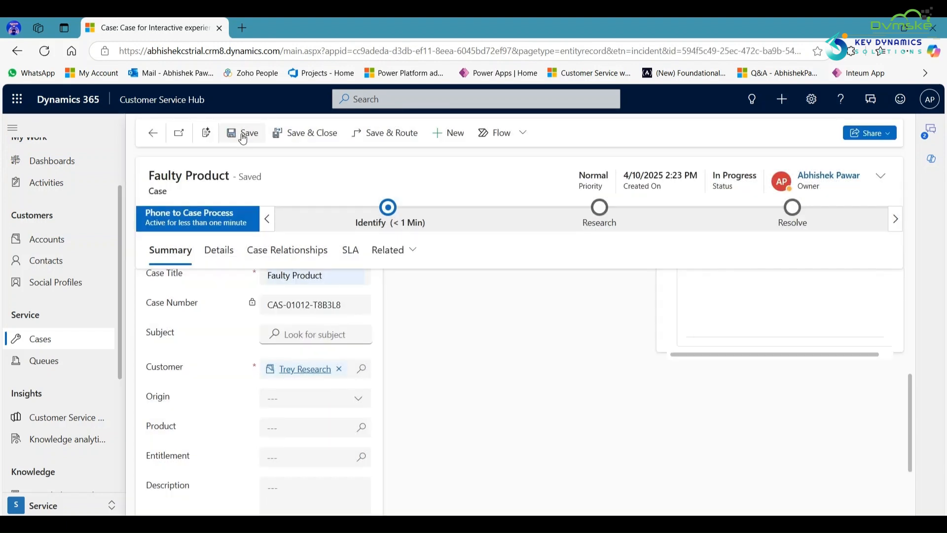
pyautogui.click(242, 132)
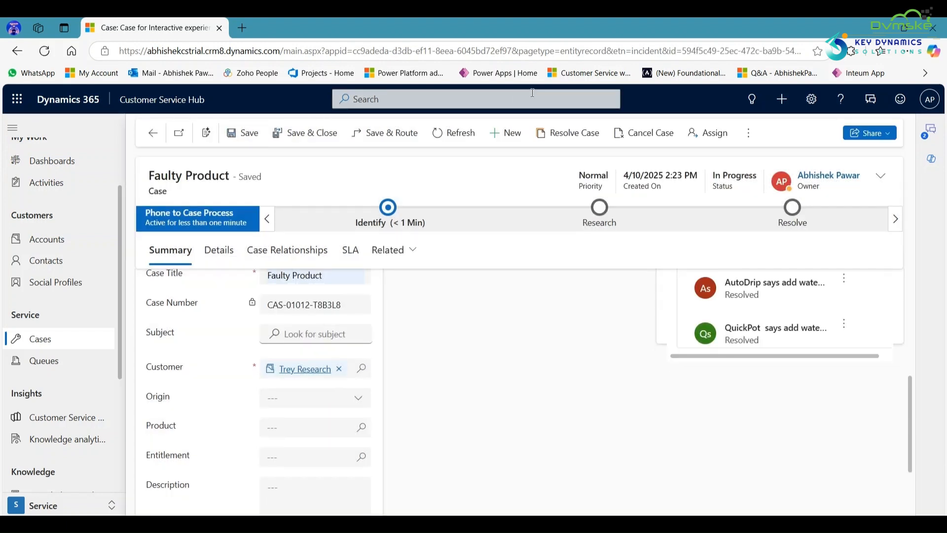
# Step: Resolve the case as Problem Solved with resolution 'fault of the product solve'
pyautogui.click(574, 133)
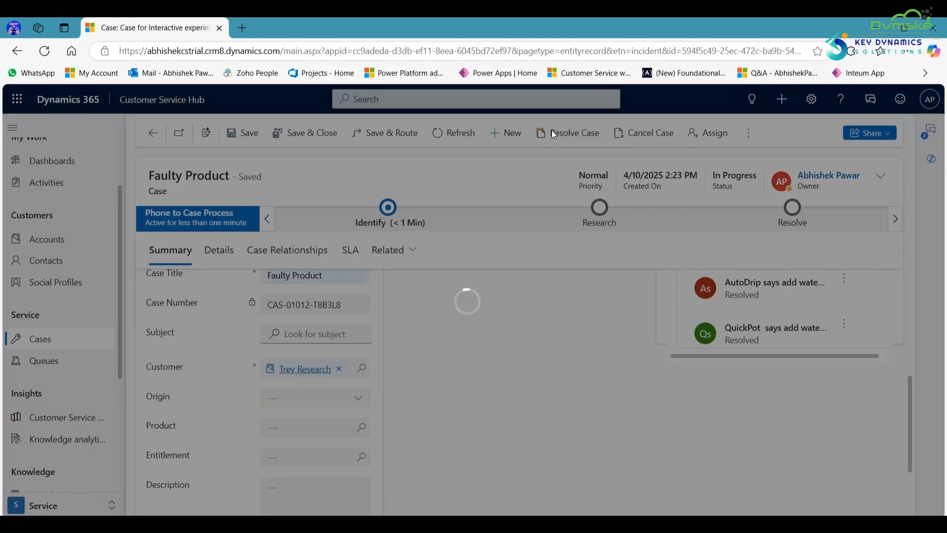
pyautogui.click(574, 132)
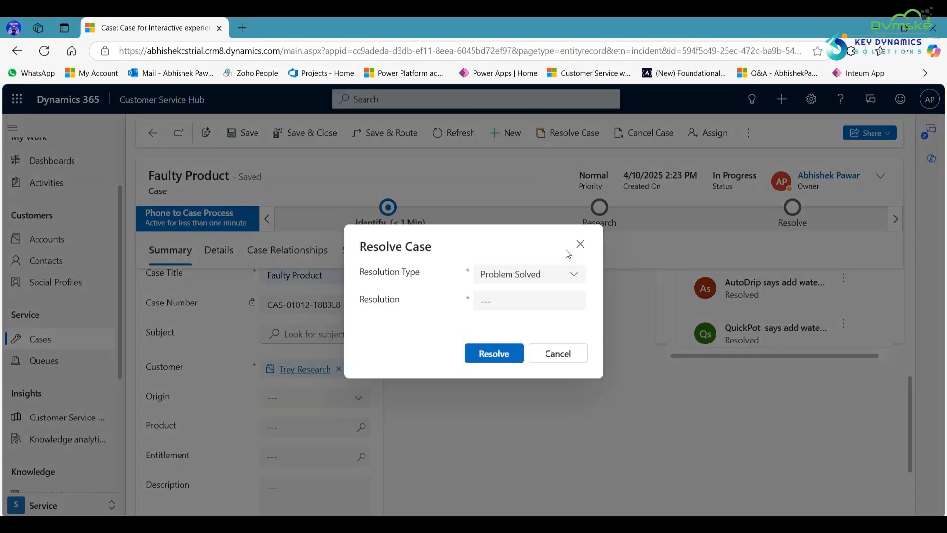
pyautogui.click(529, 301)
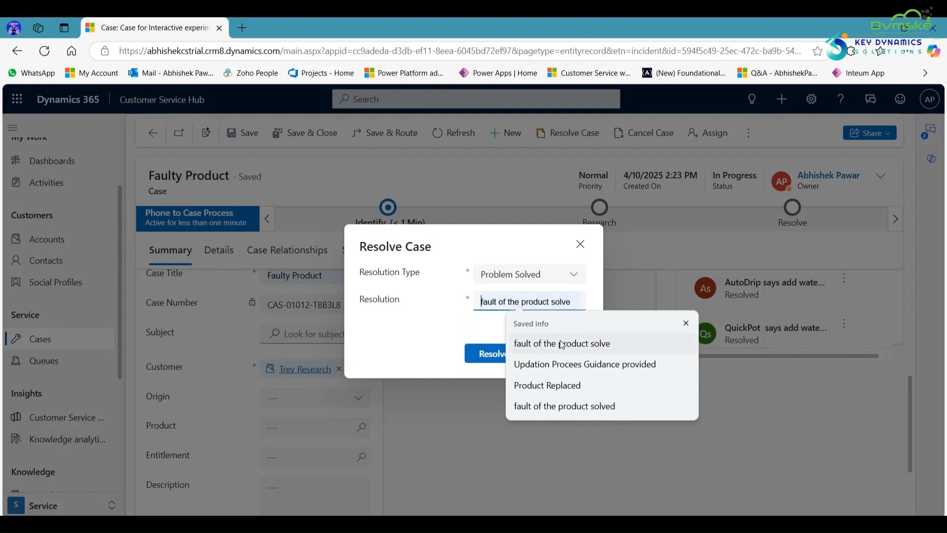
pyautogui.click(491, 352)
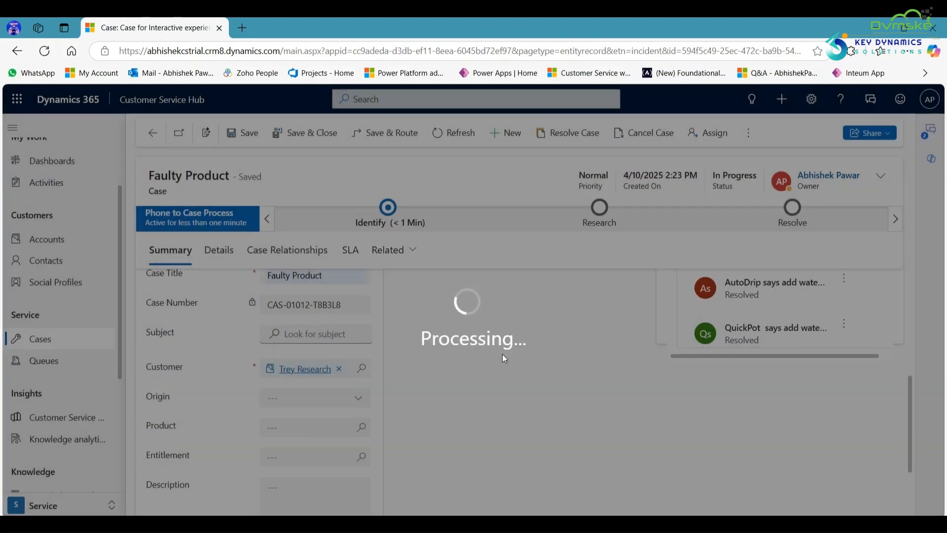
pyautogui.click(574, 132)
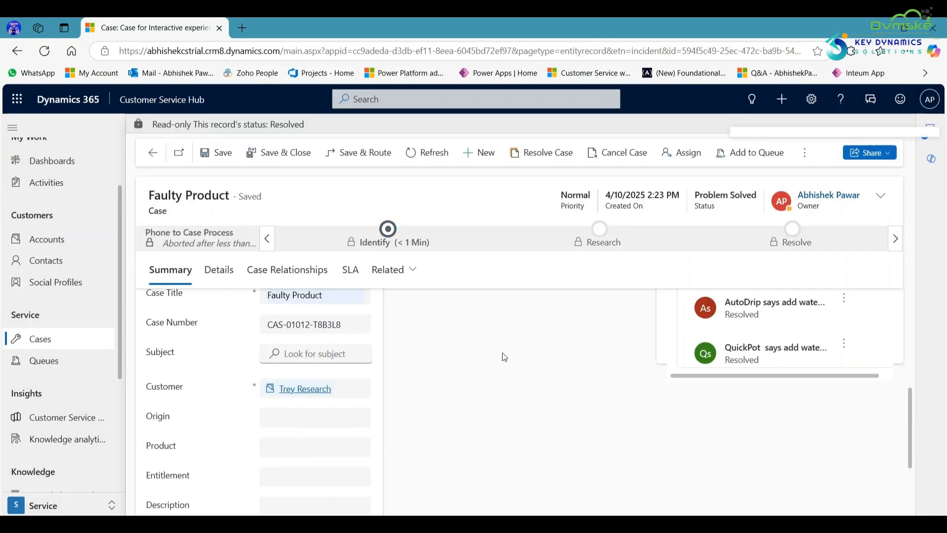
pyautogui.click(542, 152)
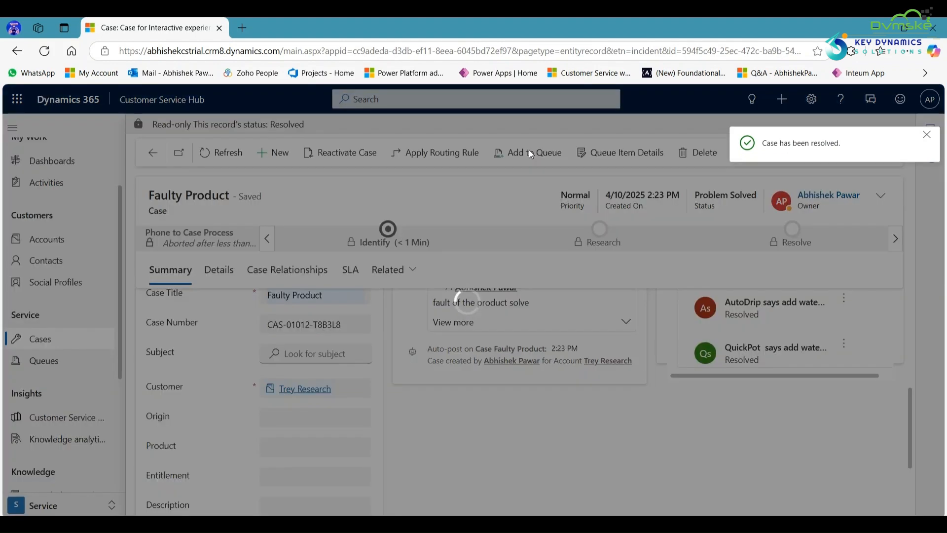
# Step: Add the resolved case to Demo Queue 2 and go to the cases-in-queues view
pyautogui.click(535, 152)
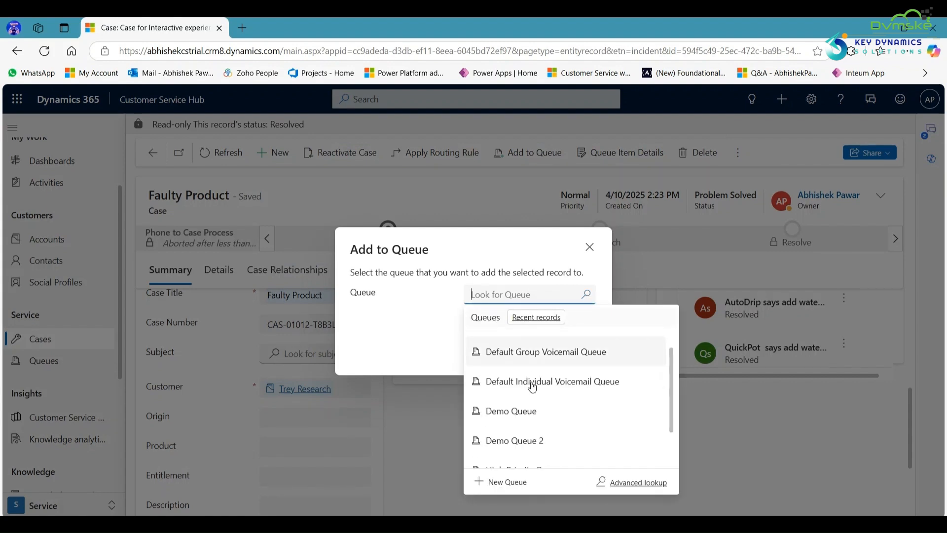
pyautogui.click(514, 440)
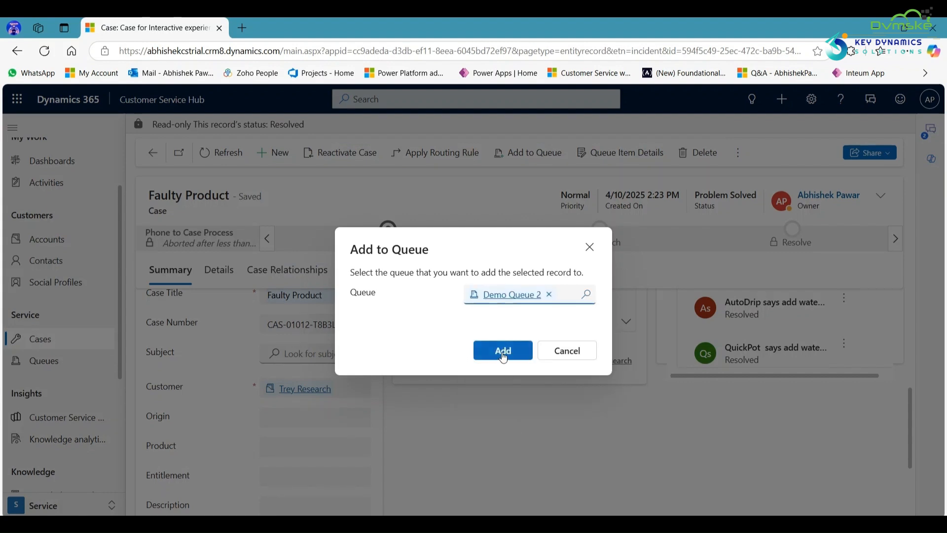
pyautogui.click(502, 350)
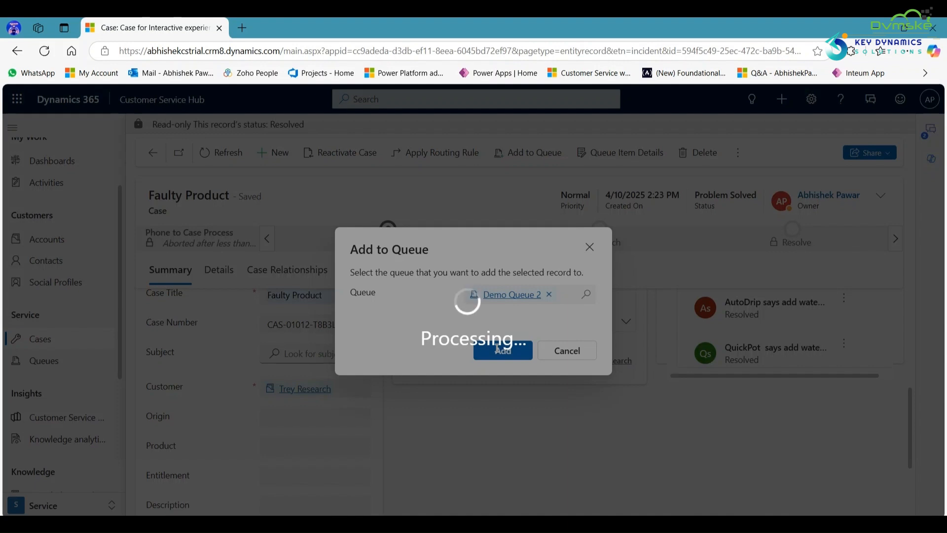
pyautogui.click(502, 351)
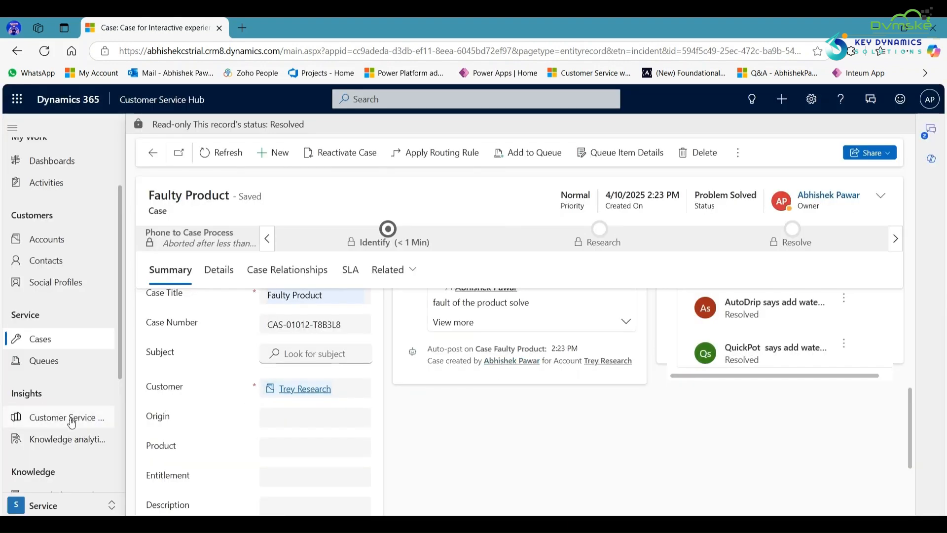
pyautogui.moveTo(45, 364)
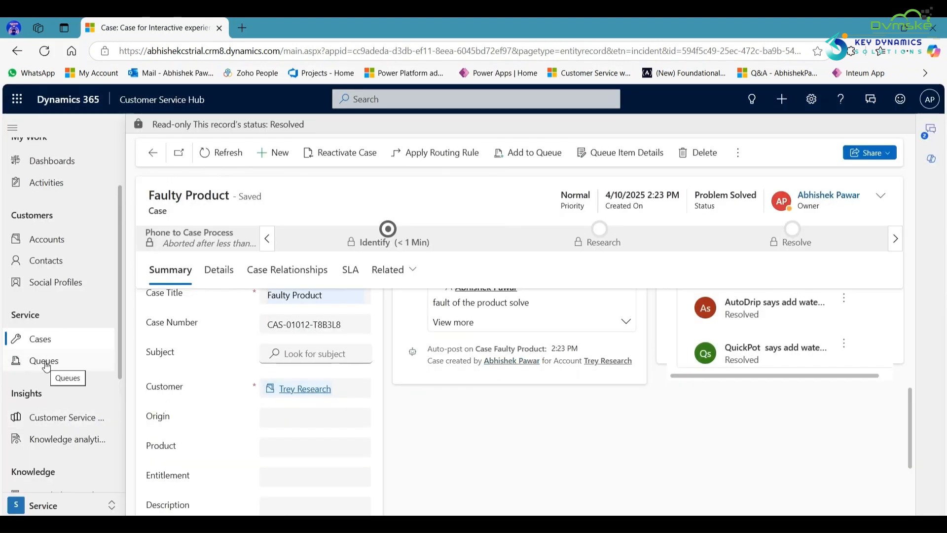
pyautogui.click(44, 361)
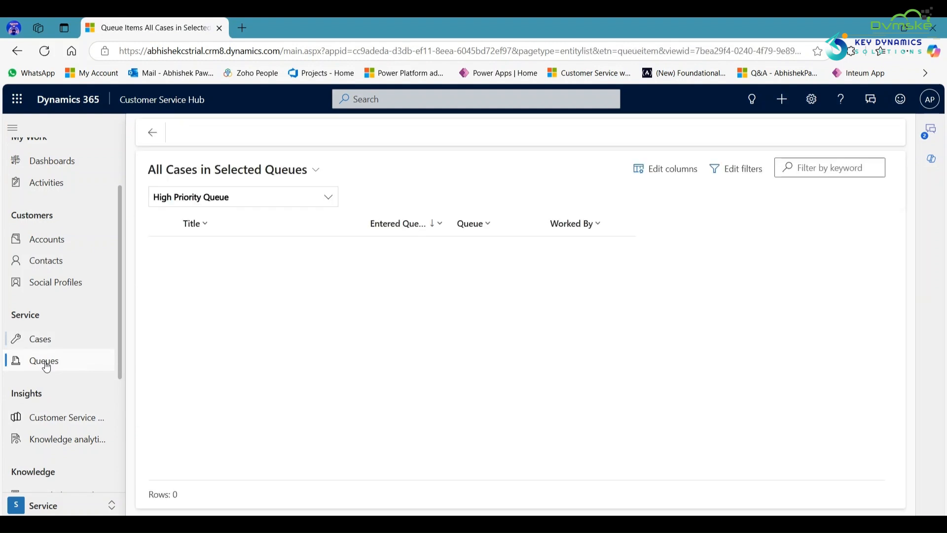
# Step: Switch the queue view to Demo Queue 2 and select the Faulty Product case listed there
pyautogui.click(327, 197)
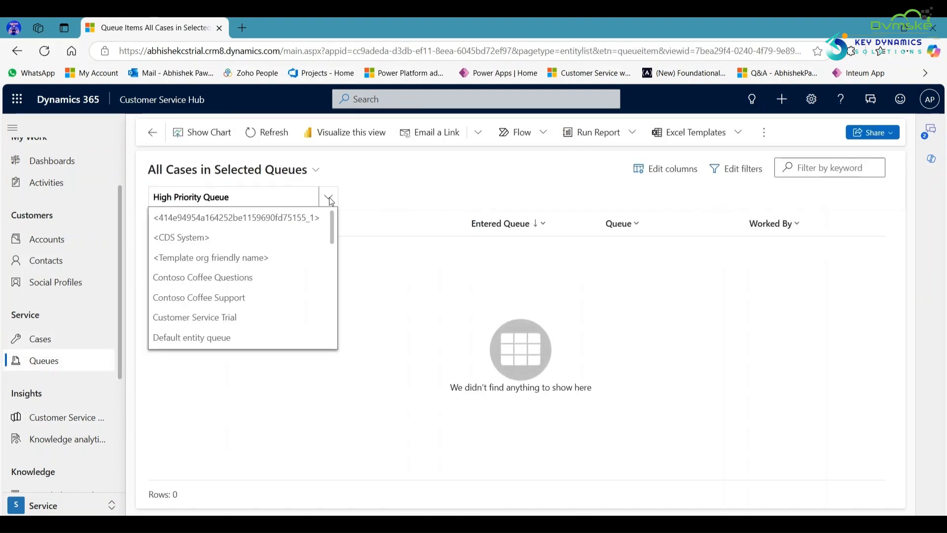
pyautogui.scroll(-3)
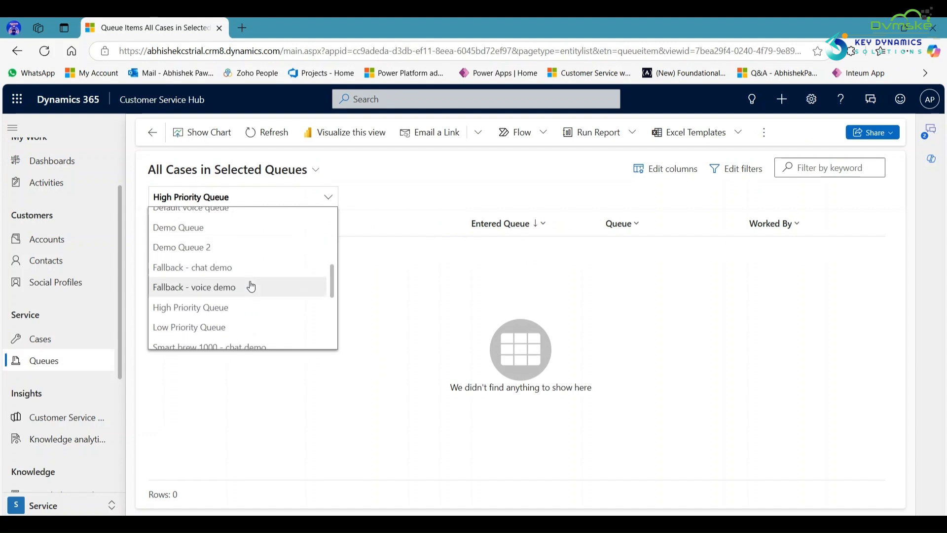
pyautogui.click(182, 247)
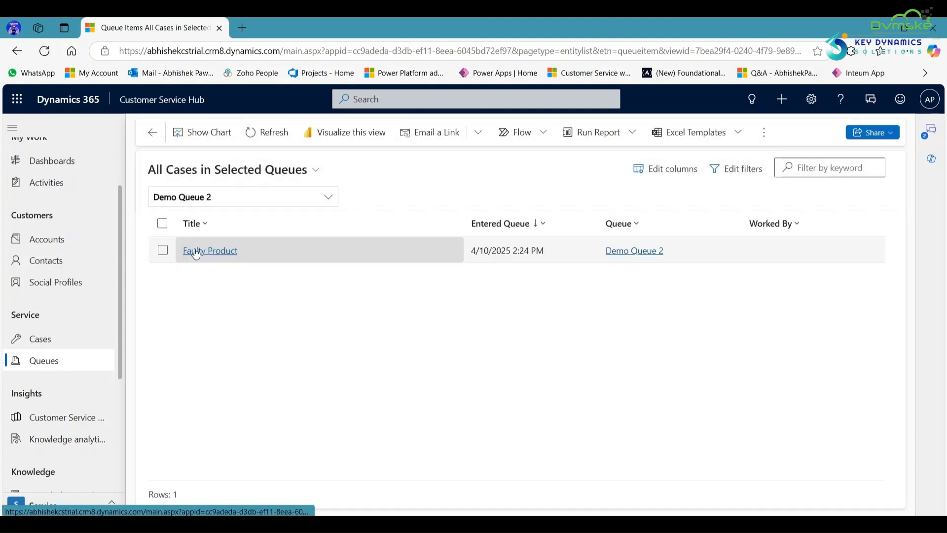
pyautogui.moveTo(194, 278)
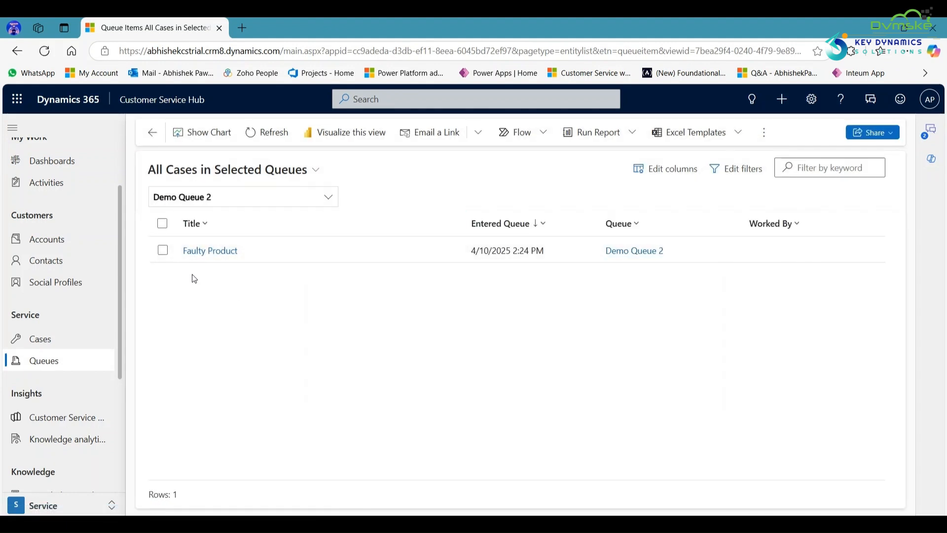
pyautogui.click(161, 250)
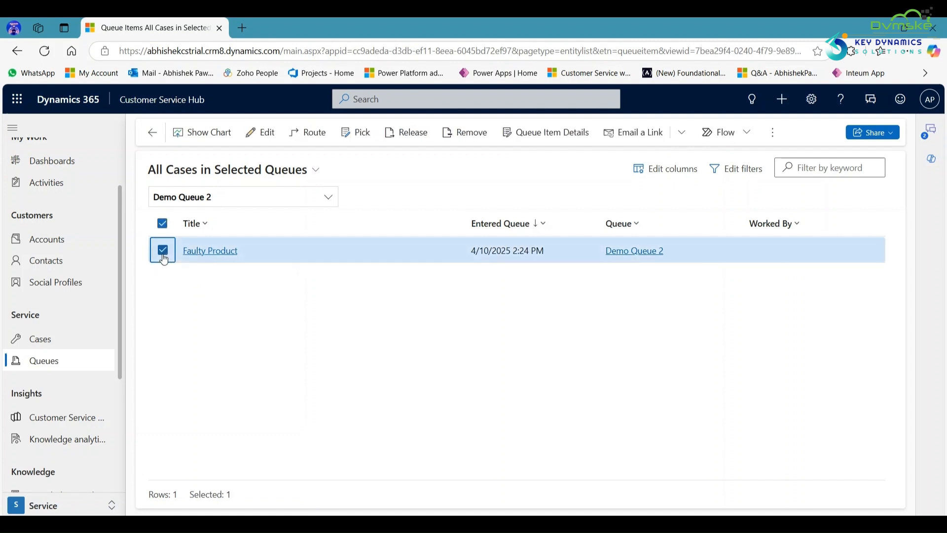